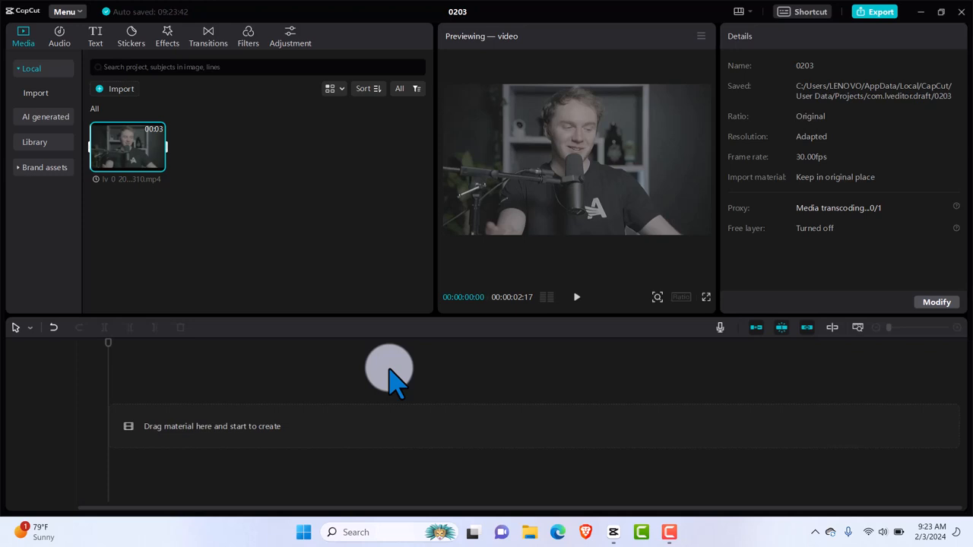
{"action": "mouse_move", "coordinate": [487, 383]}
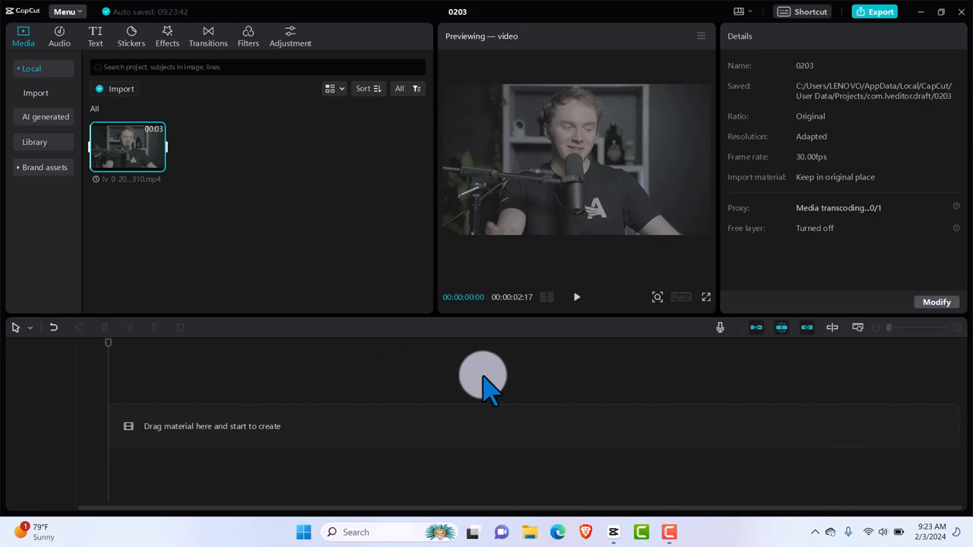
{"action": "mouse_move", "coordinate": [433, 387]}
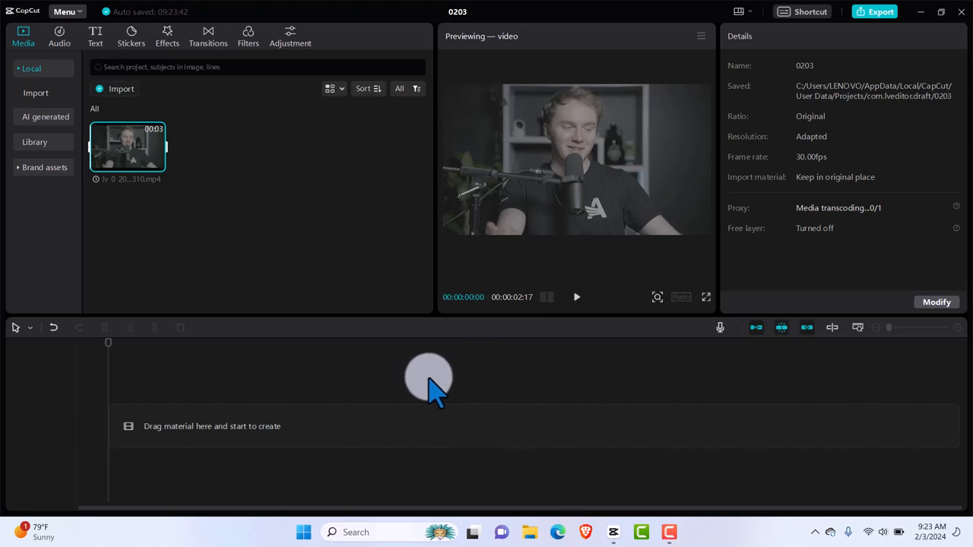
{"action": "mouse_move", "coordinate": [624, 258]}
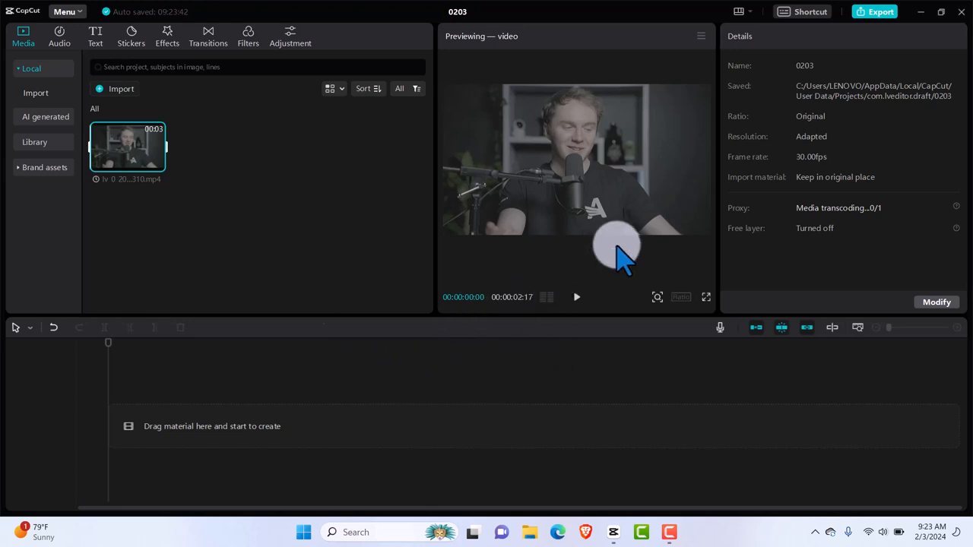
{"action": "mouse_move", "coordinate": [605, 140]}
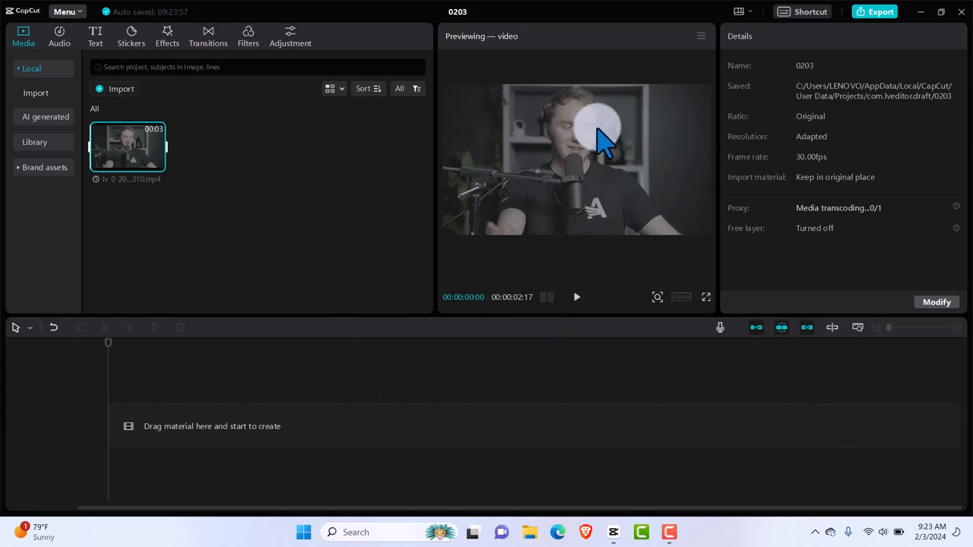
{"action": "mouse_move", "coordinate": [566, 144]}
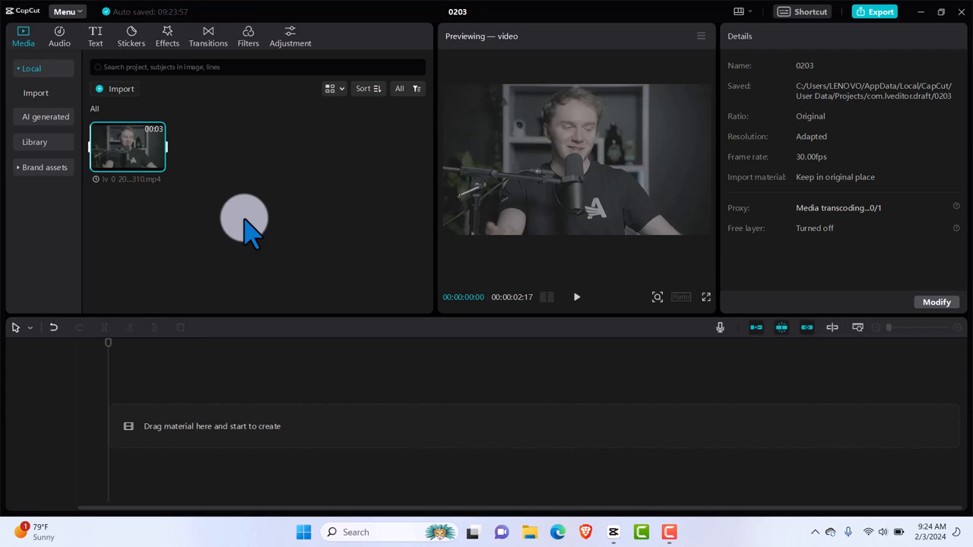
{"action": "mouse_move", "coordinate": [175, 167]}
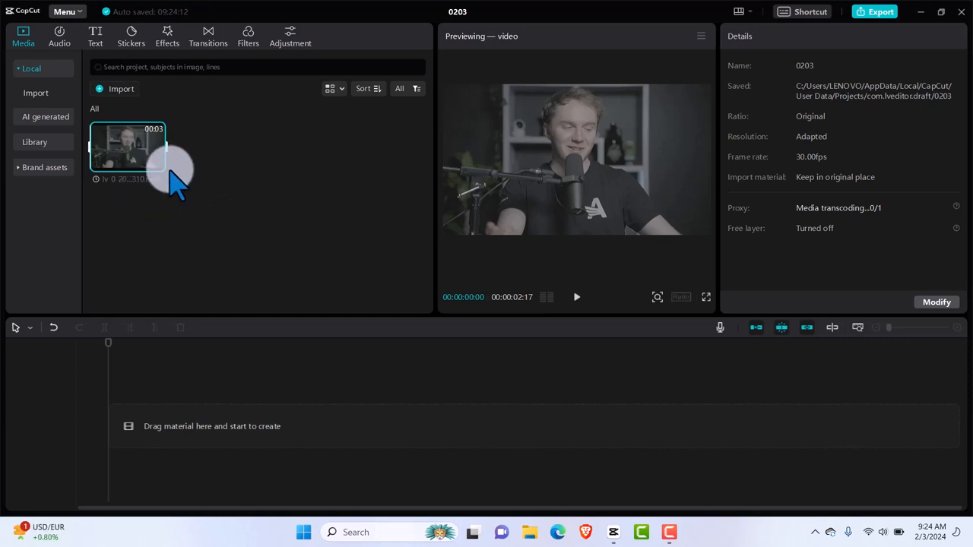
{"action": "mouse_move", "coordinate": [185, 288]}
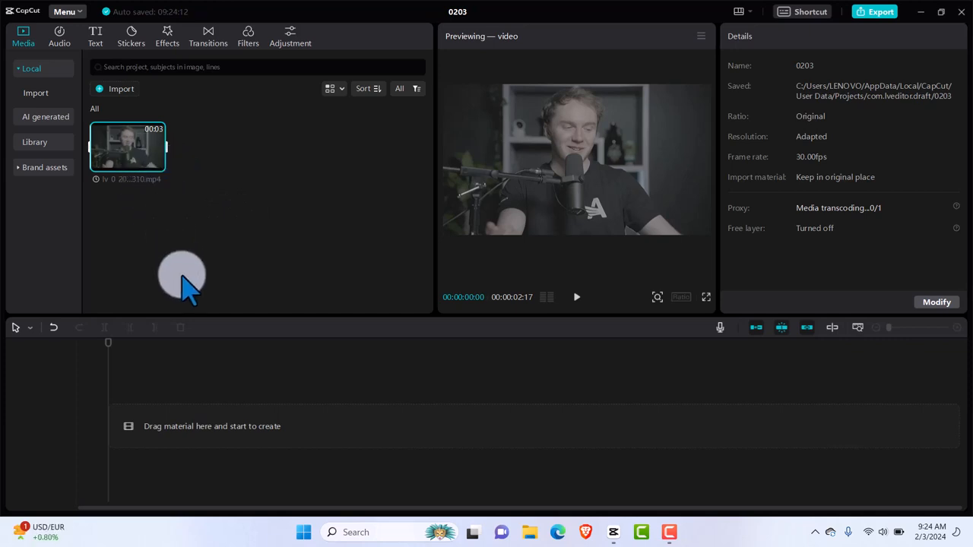
{"action": "mouse_move", "coordinate": [170, 164]}
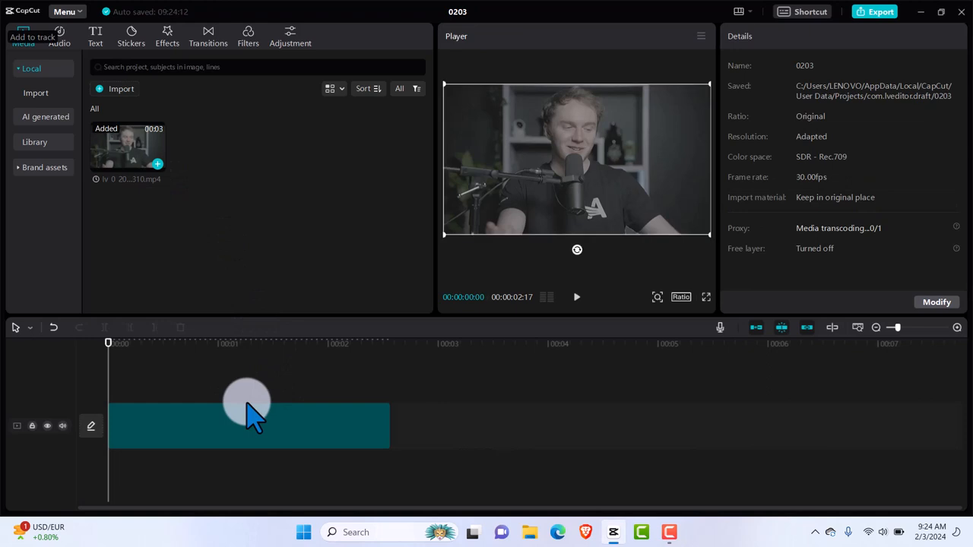
- Select the talking-head clip and preview about a second and a half of it, then pause
{"action": "left_click", "coordinate": [249, 425]}
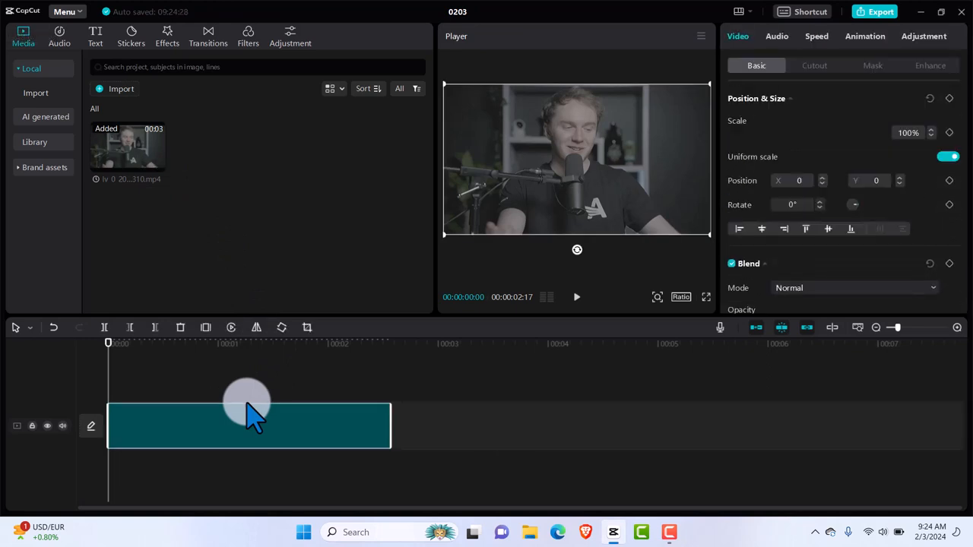
{"action": "left_click", "coordinate": [576, 296]}
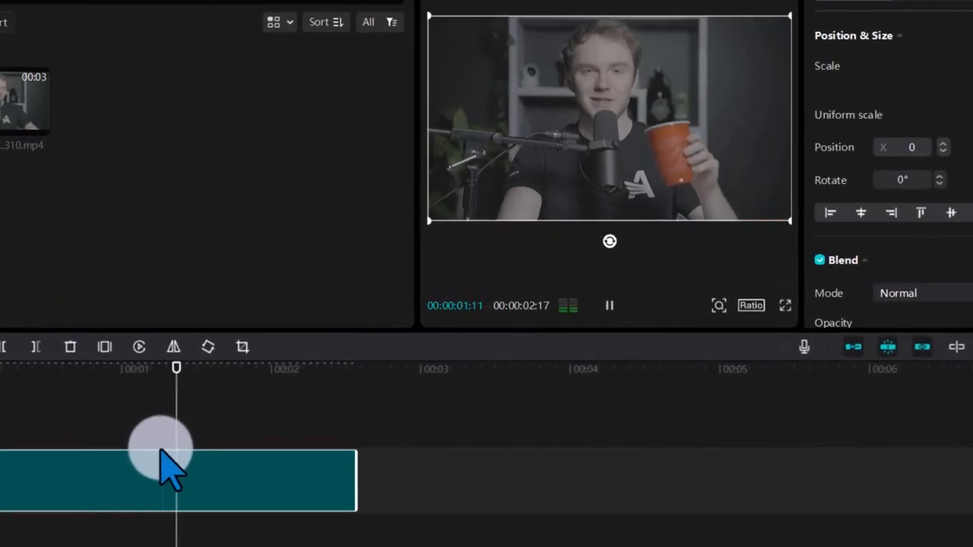
{"action": "left_click", "coordinate": [609, 304]}
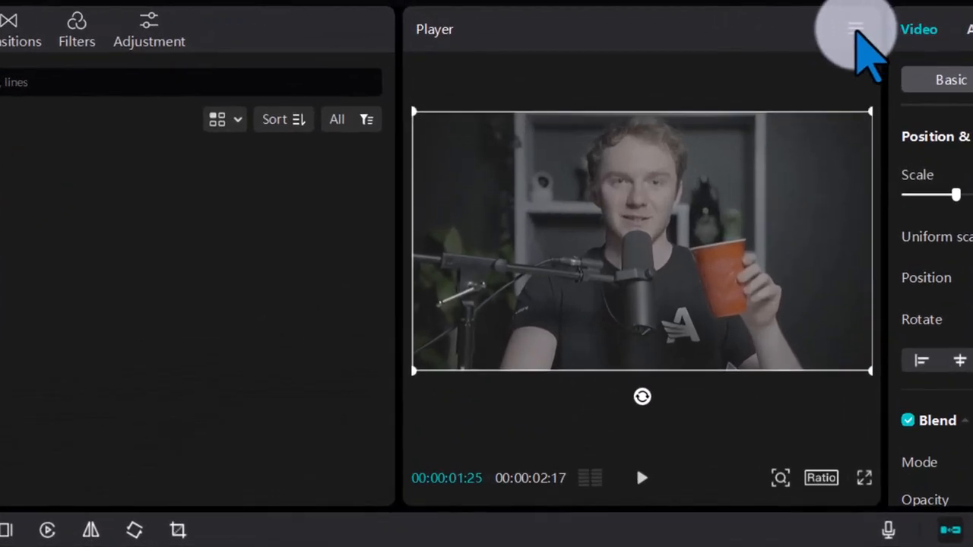
- Turn on the color oscilloscope so RGB parade, waveform and vectorscope show under the preview
{"action": "left_click", "coordinate": [854, 29]}
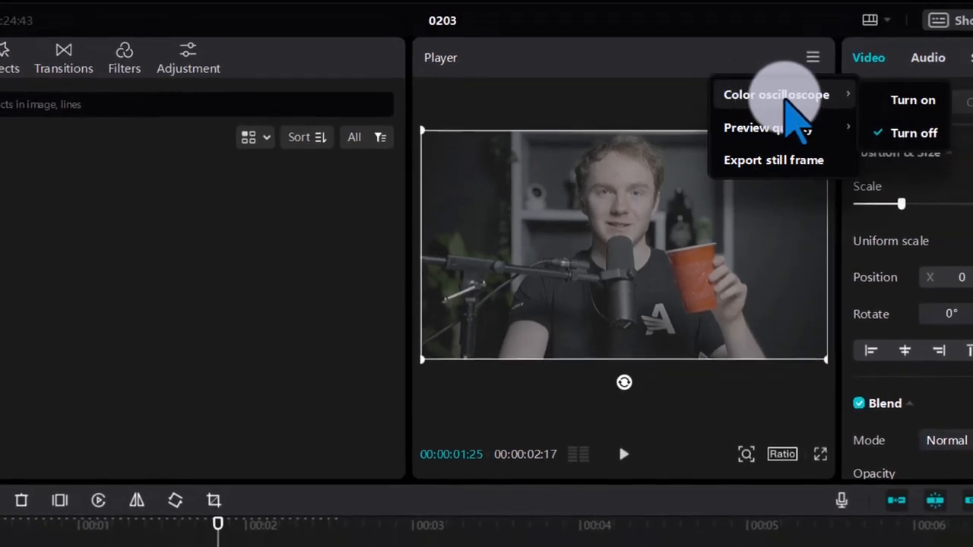
{"action": "mouse_move", "coordinate": [900, 119]}
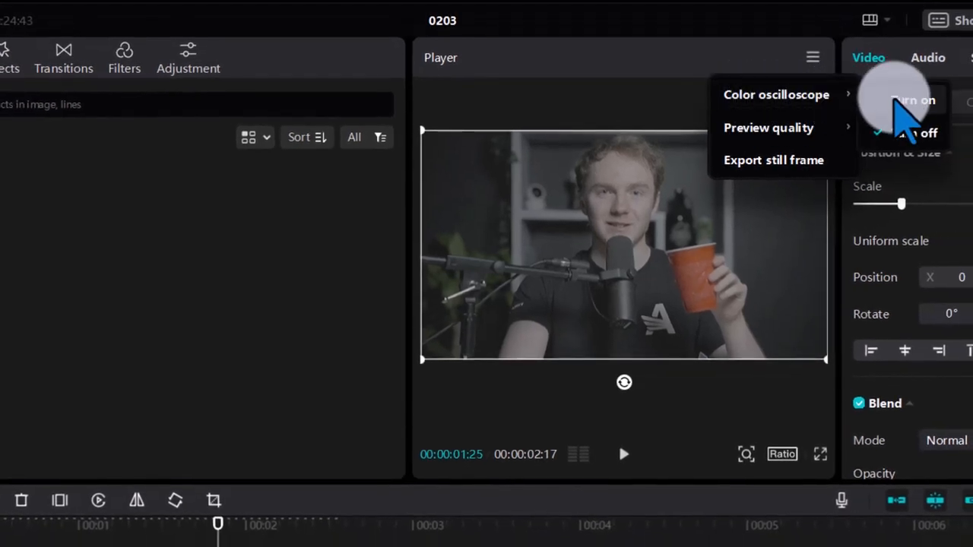
{"action": "left_click", "coordinate": [915, 100]}
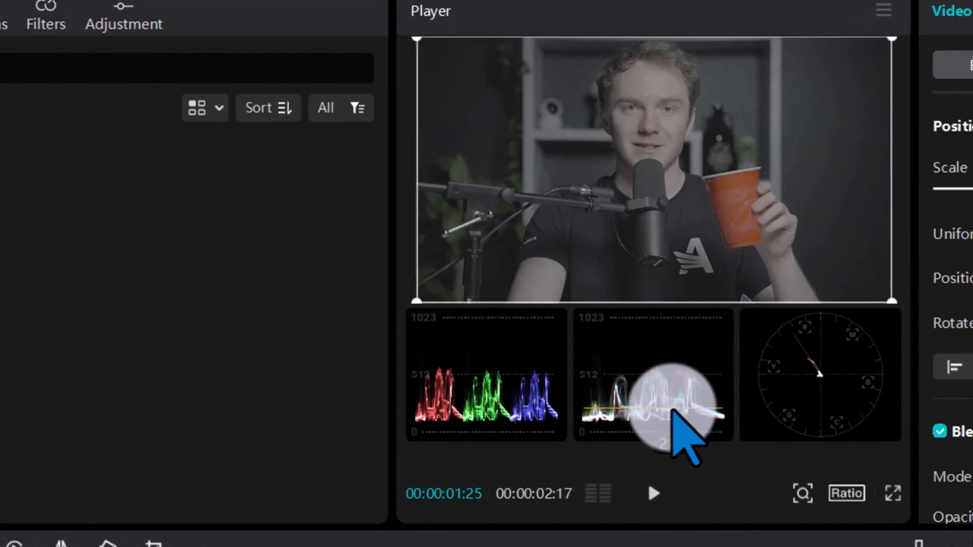
{"action": "mouse_move", "coordinate": [651, 358]}
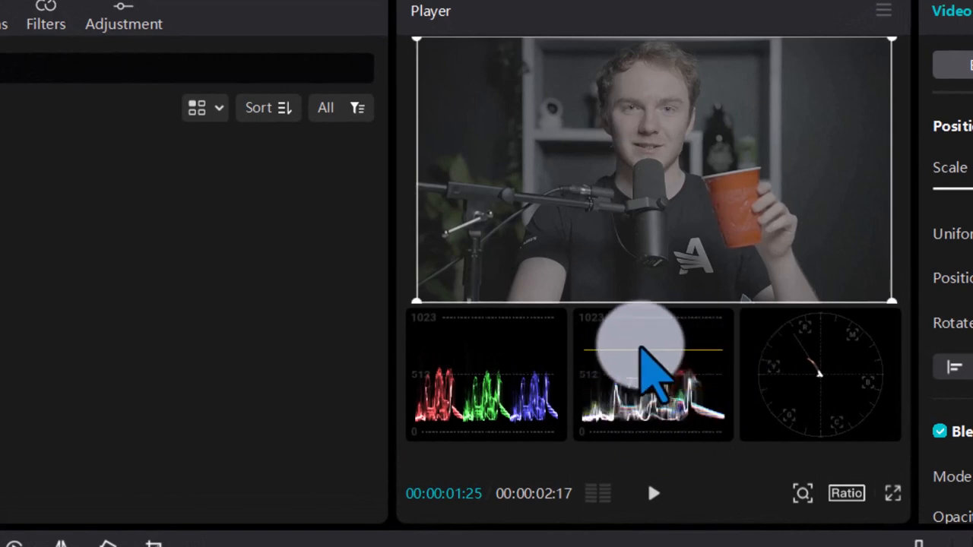
{"action": "mouse_move", "coordinate": [676, 358]}
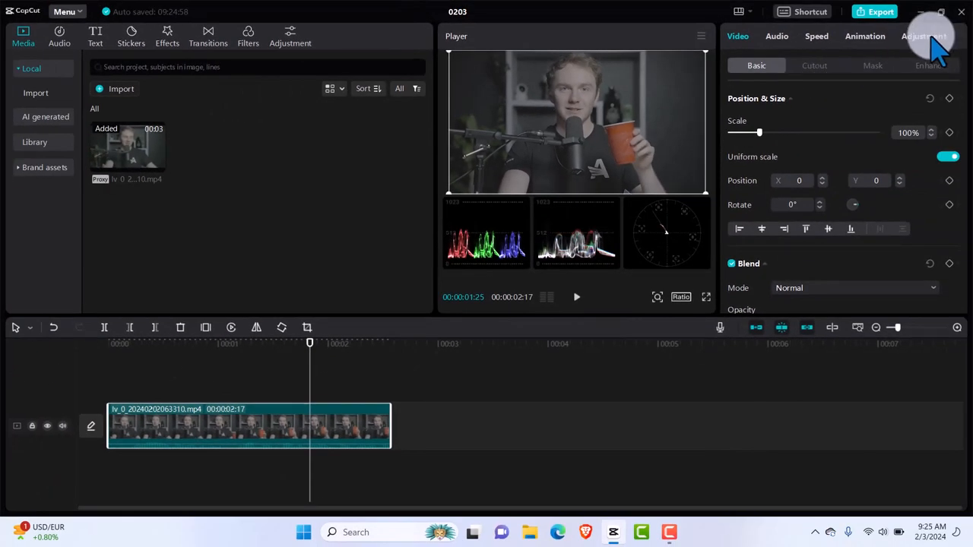
- Switch the clip's Adjustment panel to Curves, showing the unaltered brightness curve
{"action": "left_click", "coordinate": [924, 36]}
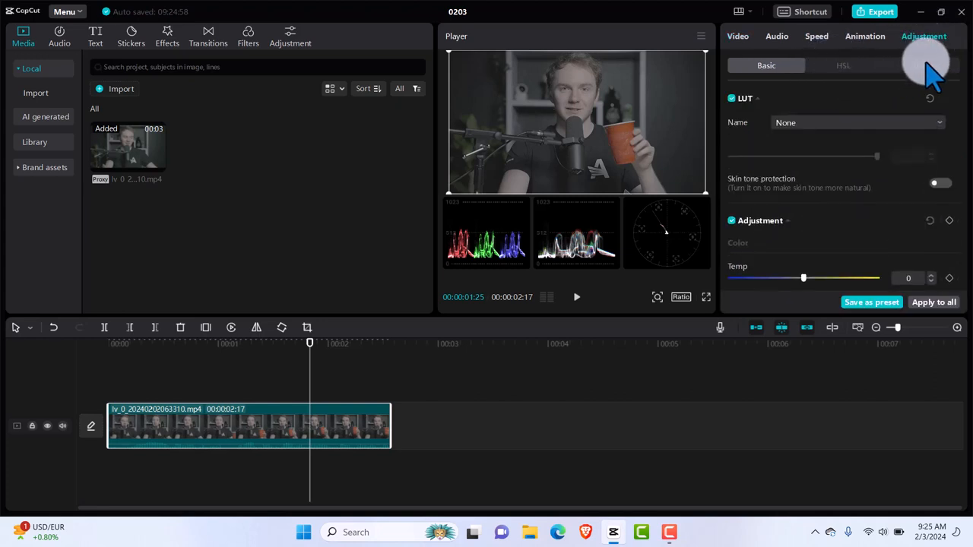
{"action": "left_click", "coordinate": [921, 65]}
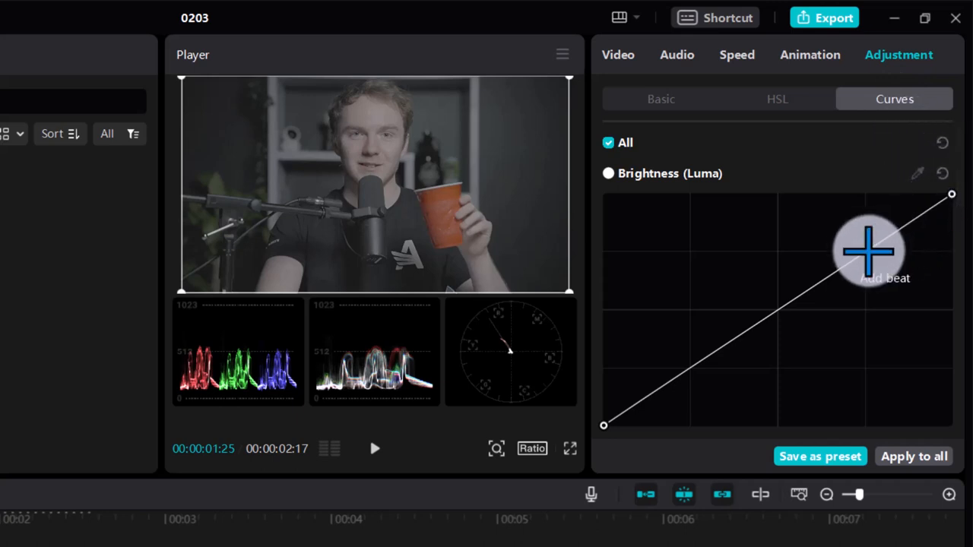
{"action": "mouse_move", "coordinate": [687, 371]}
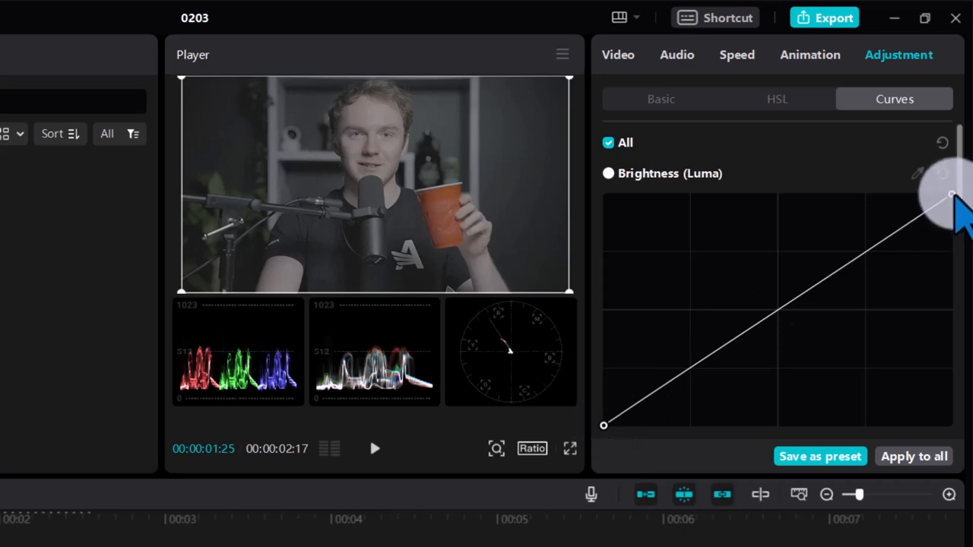
{"action": "mouse_move", "coordinate": [951, 198]}
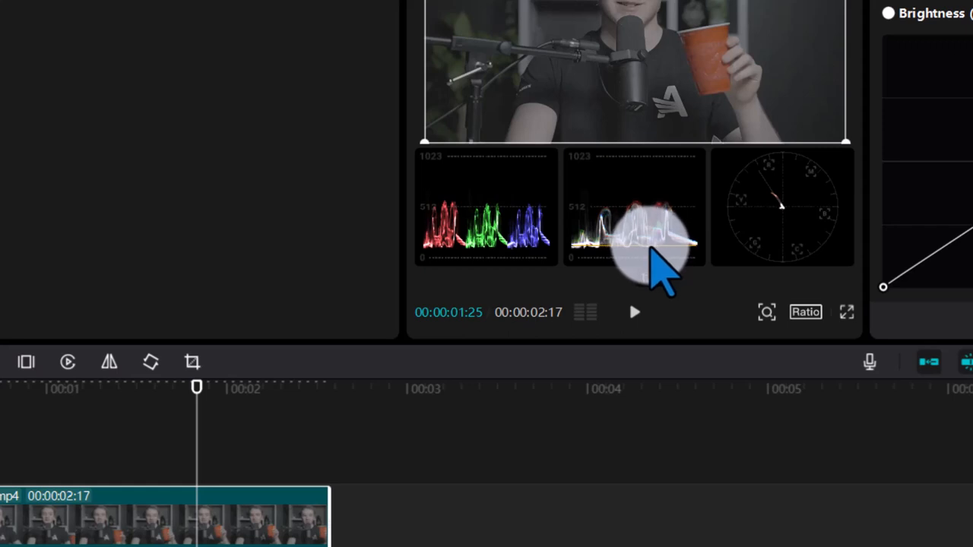
{"action": "mouse_move", "coordinate": [662, 190]}
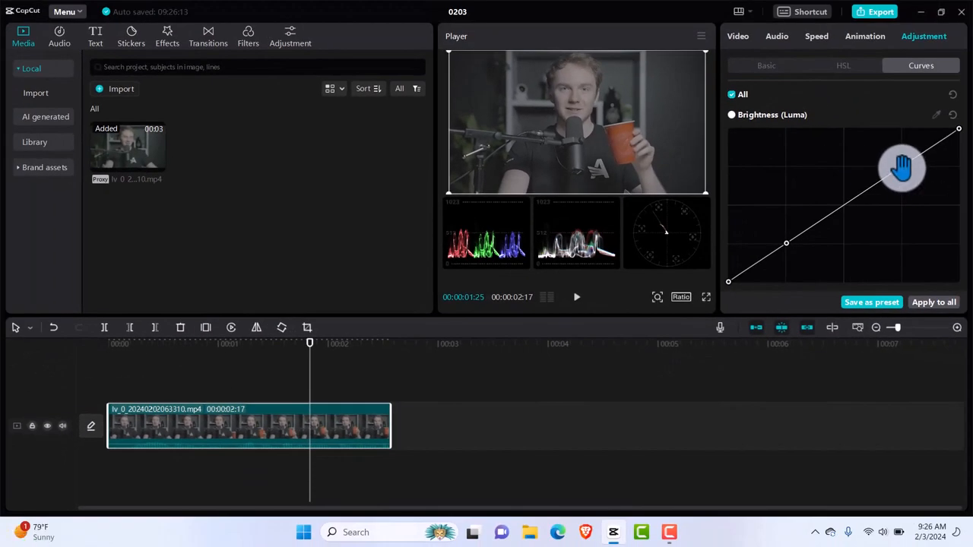
- Shape the All-channel brightness curve into an S with raised highlights and lowered shadows
{"action": "left_click_drag", "start_coordinate": [900, 168], "coordinate": [894, 155]}
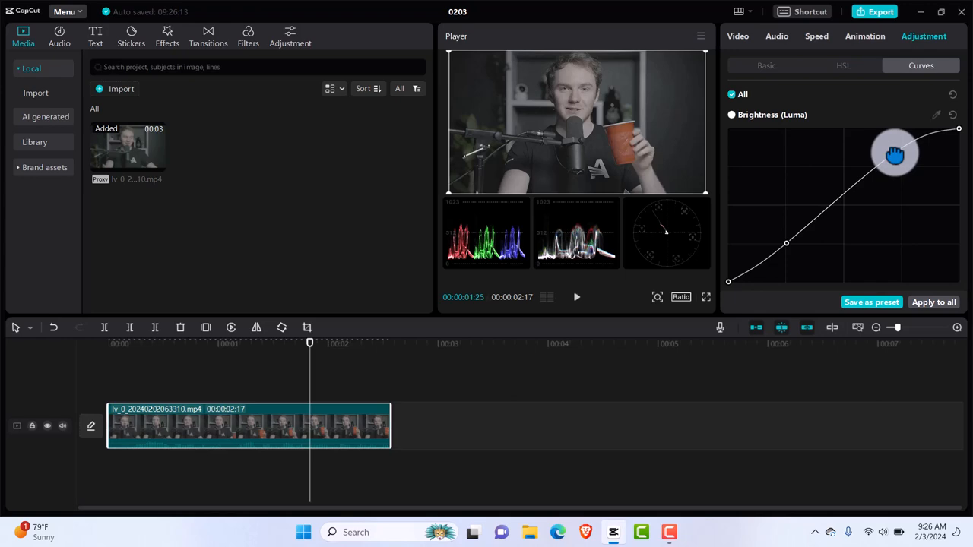
{"action": "left_click_drag", "start_coordinate": [894, 155], "coordinate": [885, 143]}
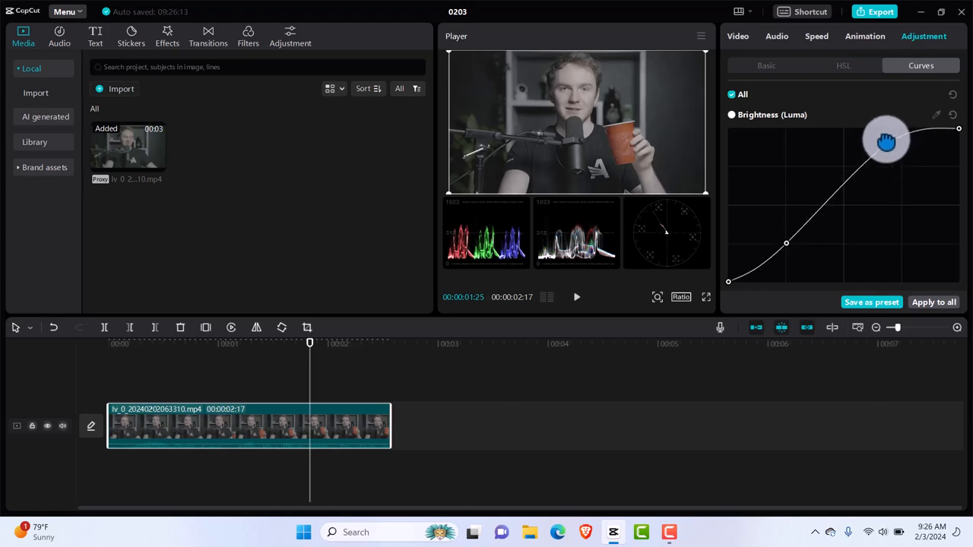
{"action": "left_click_drag", "start_coordinate": [885, 143], "coordinate": [888, 164]}
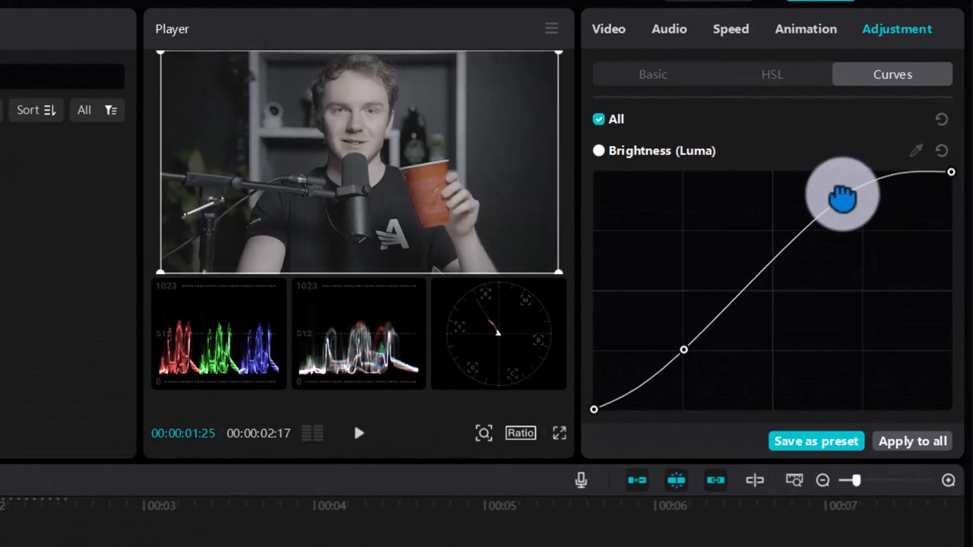
{"action": "left_click_drag", "start_coordinate": [842, 200], "coordinate": [850, 194]}
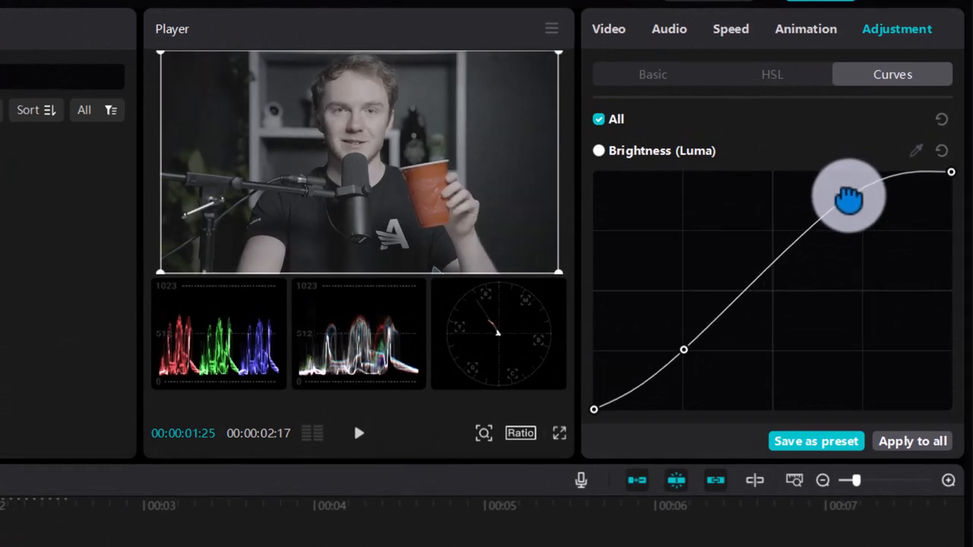
{"action": "left_click_drag", "start_coordinate": [848, 196], "coordinate": [684, 349]}
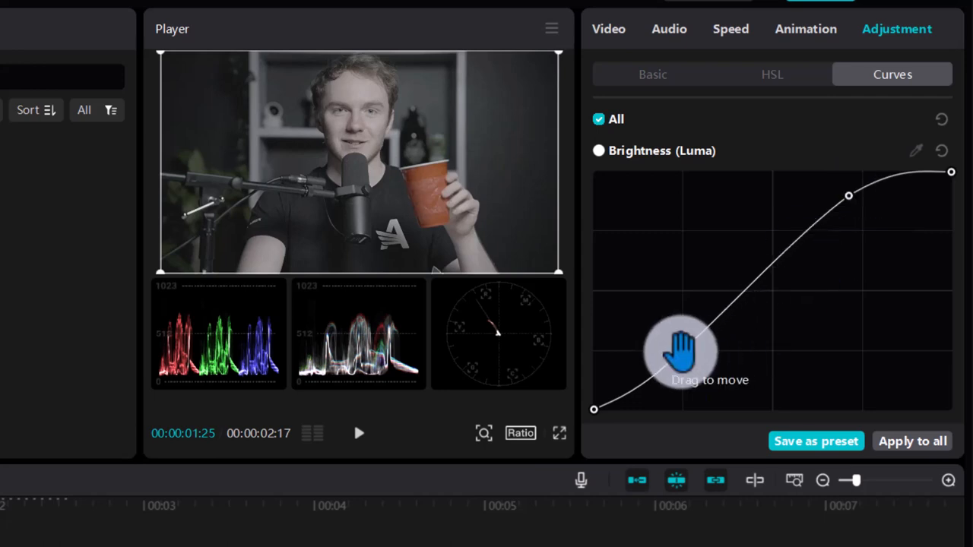
{"action": "left_click_drag", "start_coordinate": [681, 352], "coordinate": [700, 363]}
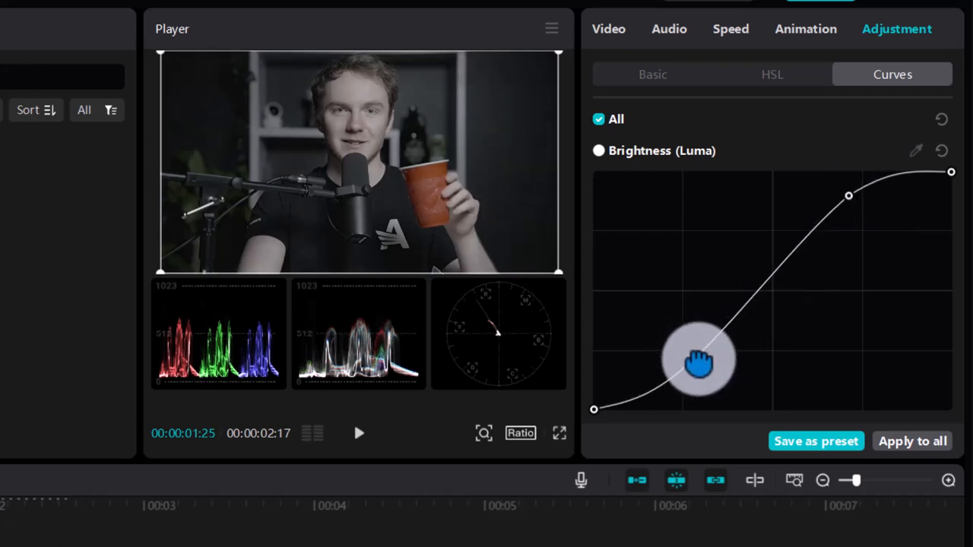
{"action": "left_click_drag", "start_coordinate": [698, 362], "coordinate": [698, 369]}
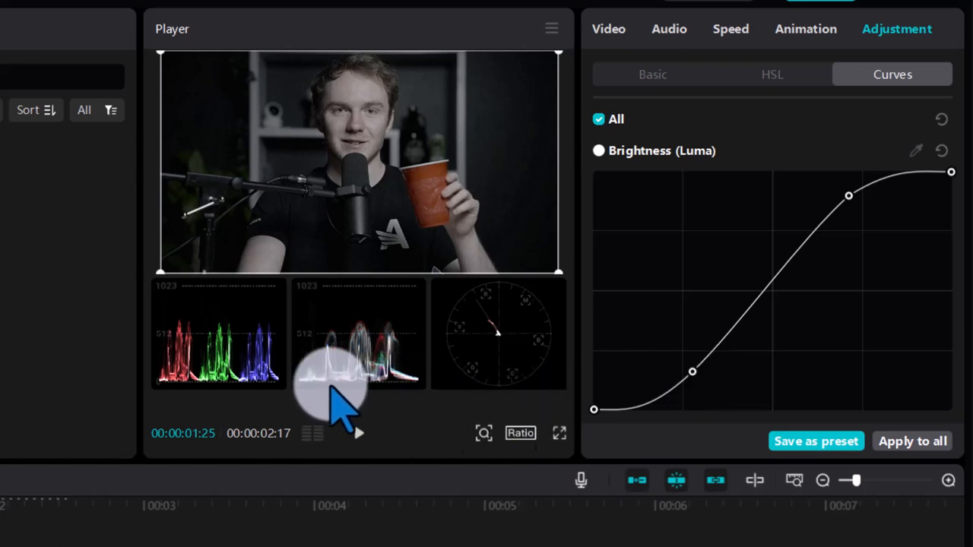
{"action": "left_click_drag", "start_coordinate": [337, 388], "coordinate": [691, 372]}
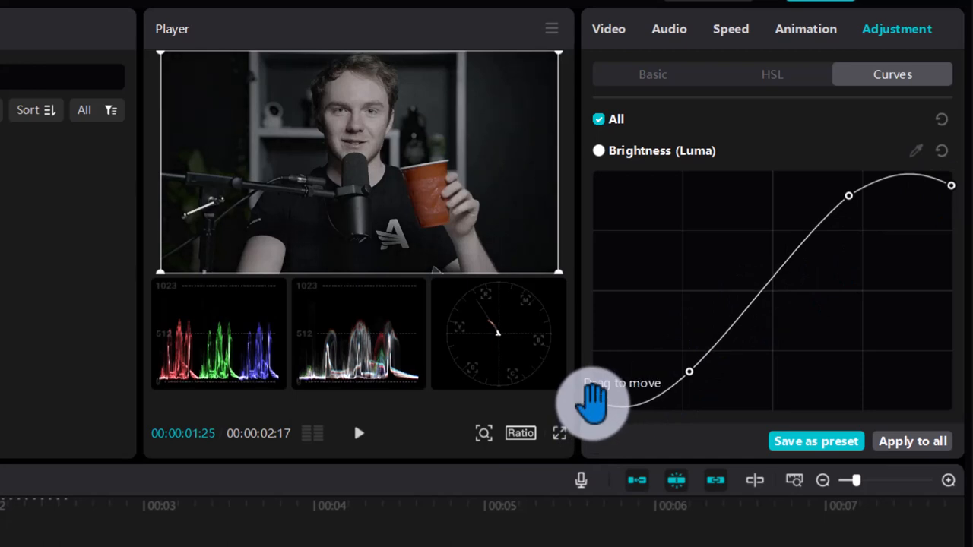
{"action": "left_click_drag", "start_coordinate": [691, 371], "coordinate": [595, 403]}
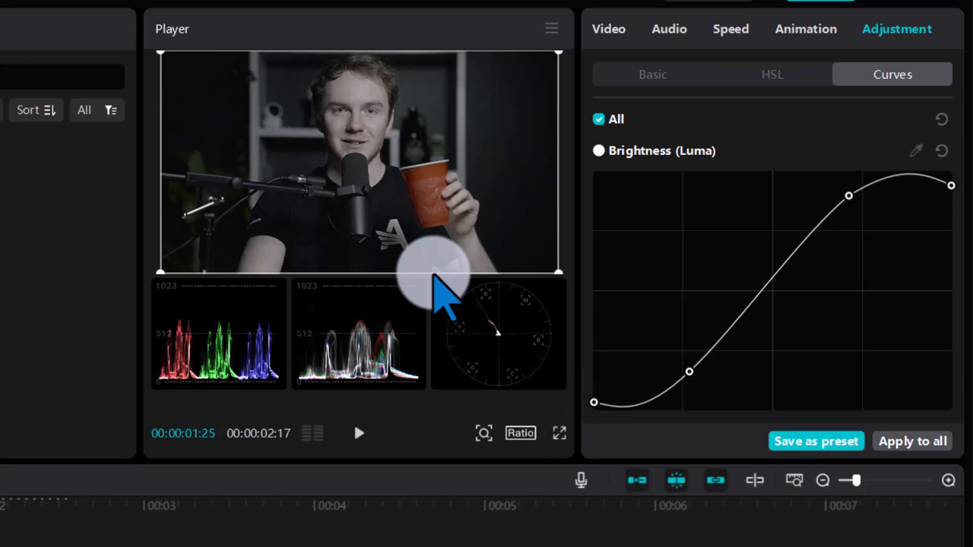
{"action": "mouse_move", "coordinate": [773, 164]}
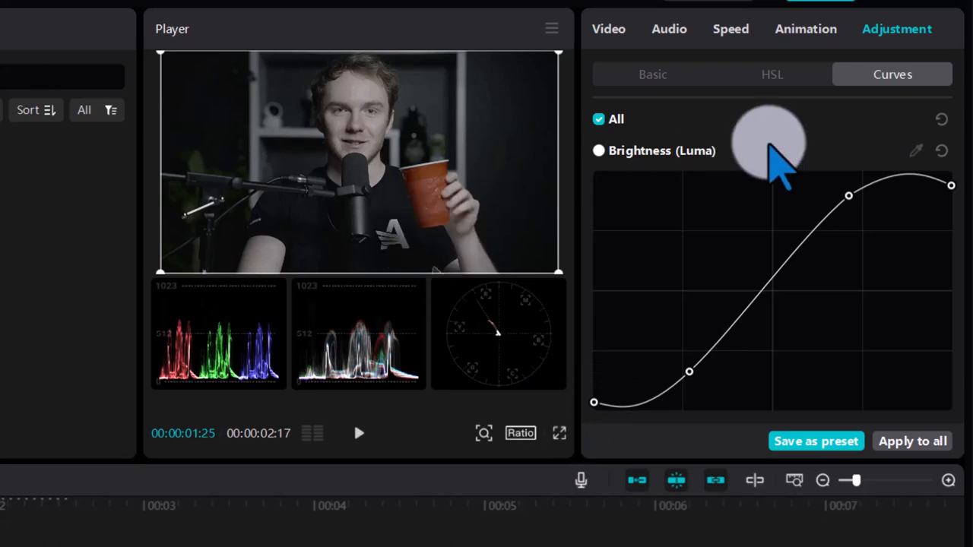
{"action": "left_click", "coordinate": [652, 73]}
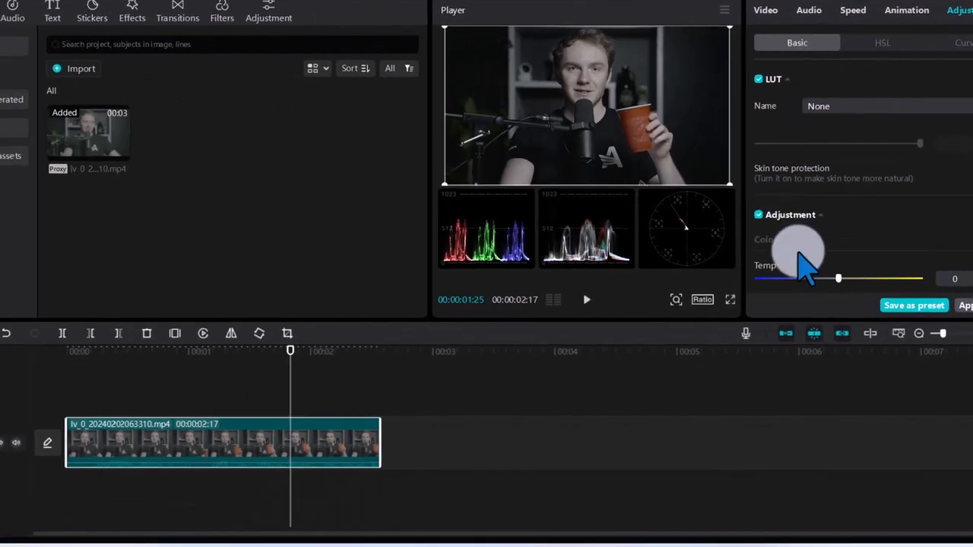
- Raise Saturation to 50 and warm Temp to 19 in the Basic adjustments
{"action": "scroll", "scroll_direction": "down", "scroll_amount": 3}
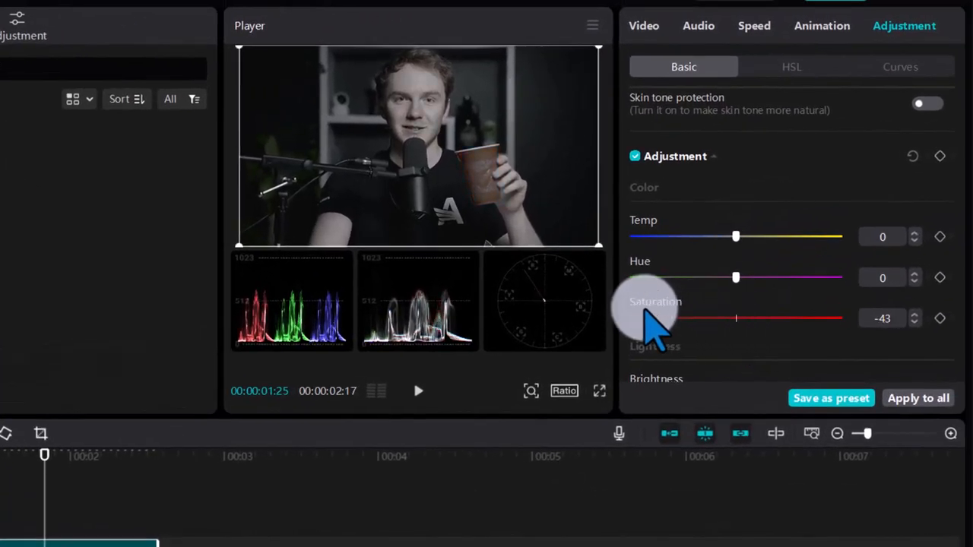
{"action": "left_click_drag", "start_coordinate": [736, 319], "coordinate": [783, 319]}
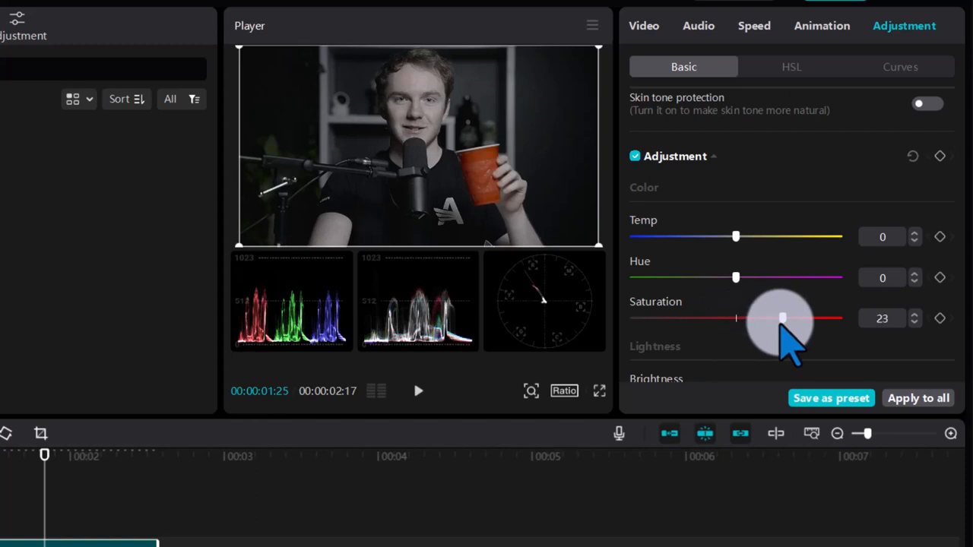
{"action": "left_click_drag", "start_coordinate": [783, 318], "coordinate": [836, 318]}
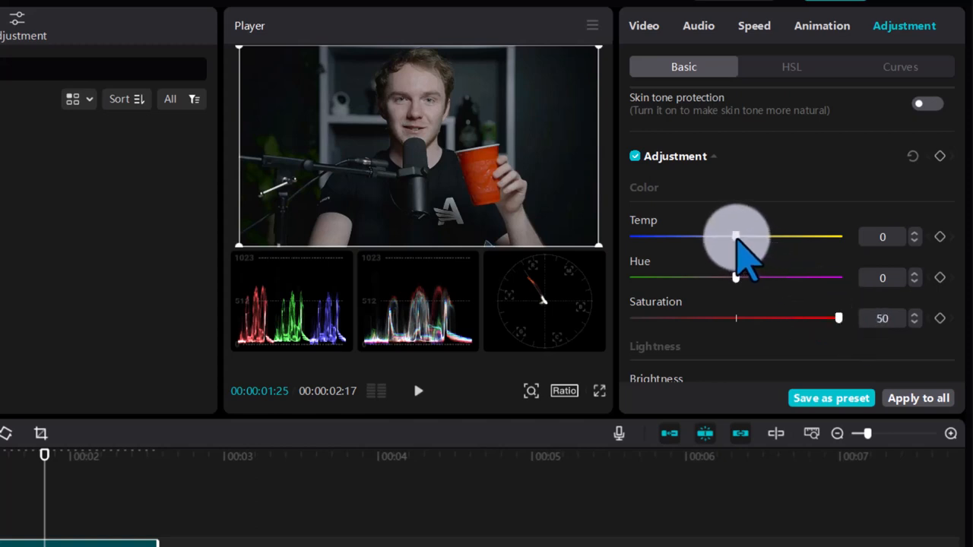
{"action": "left_click_drag", "start_coordinate": [736, 237], "coordinate": [774, 238]}
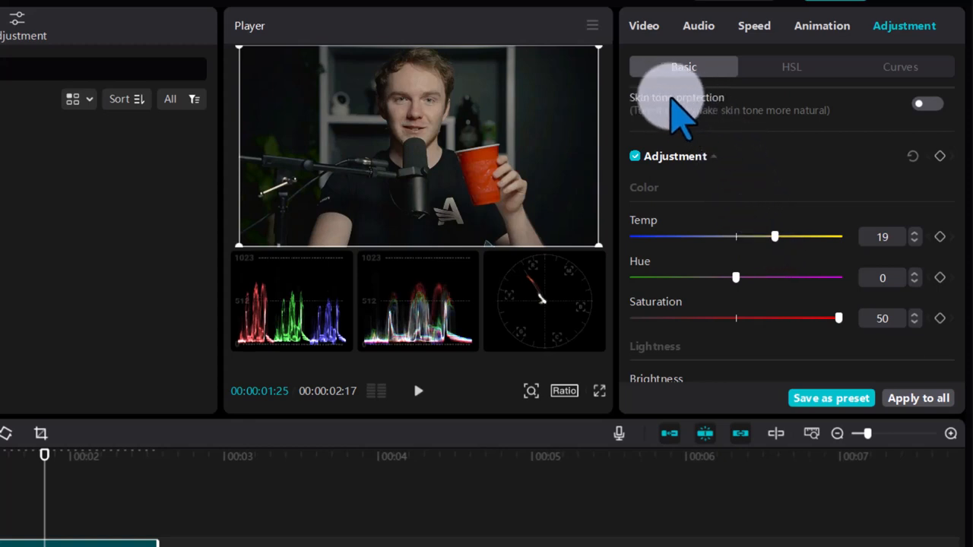
{"action": "mouse_move", "coordinate": [692, 130]}
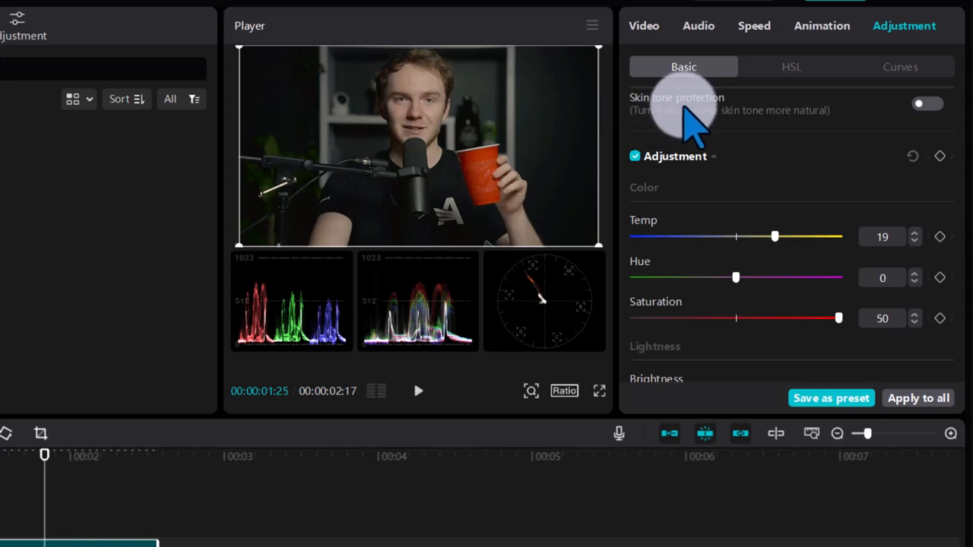
{"action": "mouse_move", "coordinate": [874, 134]}
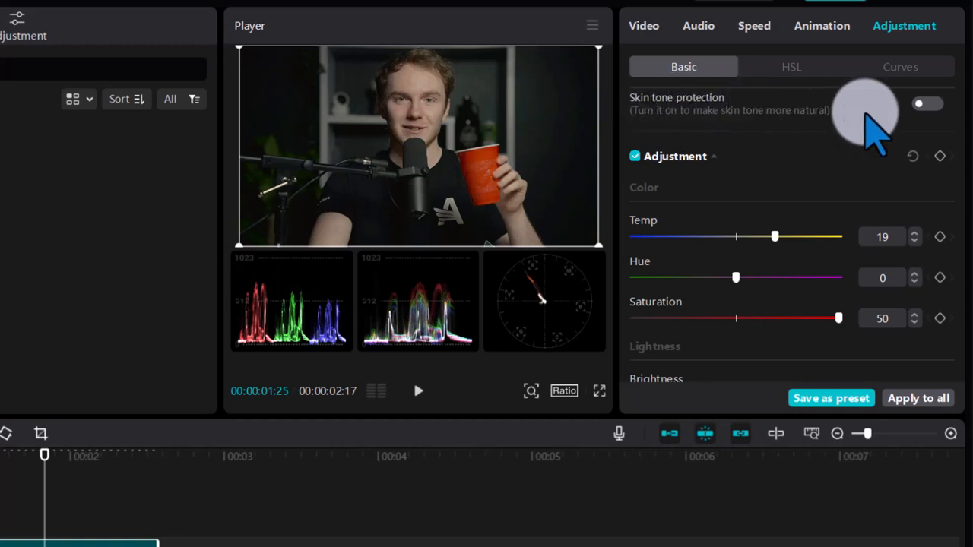
- Enable Skin tone protection and, after testing the Hue slider, leave hue near neutral
{"action": "left_click", "coordinate": [928, 103]}
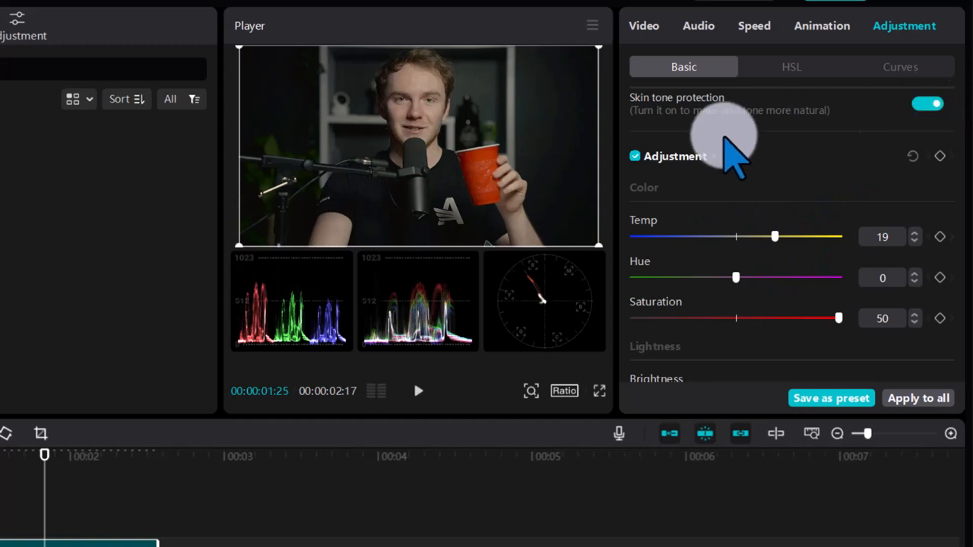
{"action": "mouse_move", "coordinate": [775, 243]}
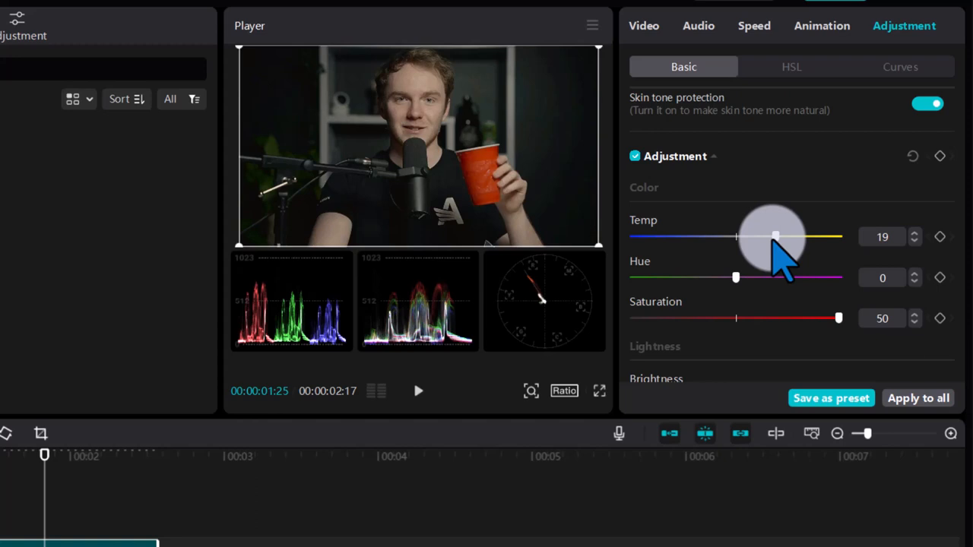
{"action": "mouse_move", "coordinate": [772, 307]}
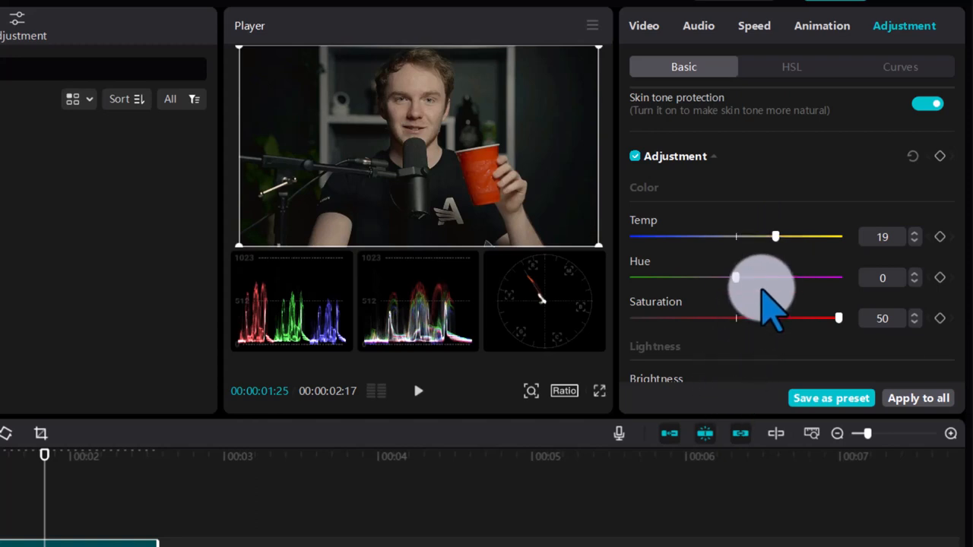
{"action": "left_click_drag", "start_coordinate": [738, 277], "coordinate": [821, 277]}
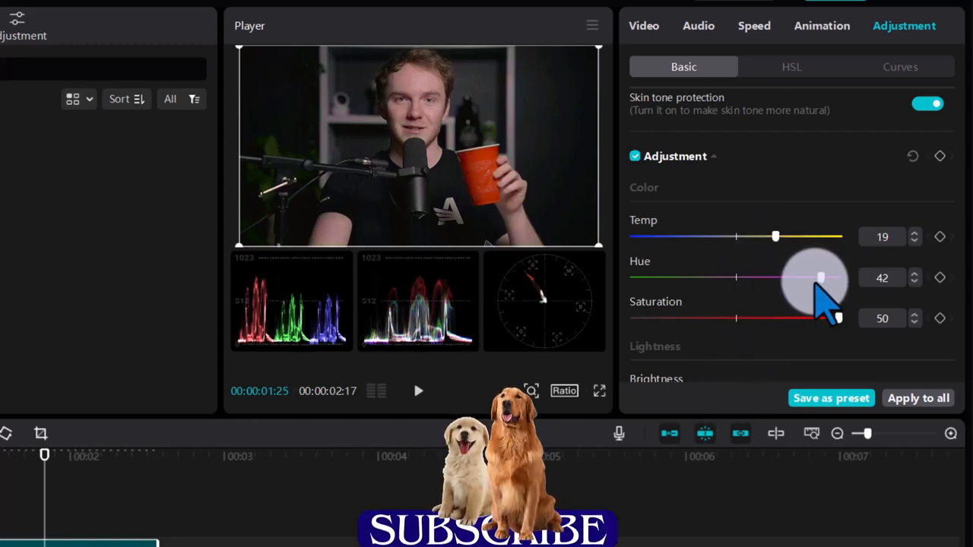
{"action": "left_click_drag", "start_coordinate": [821, 277], "coordinate": [722, 277]}
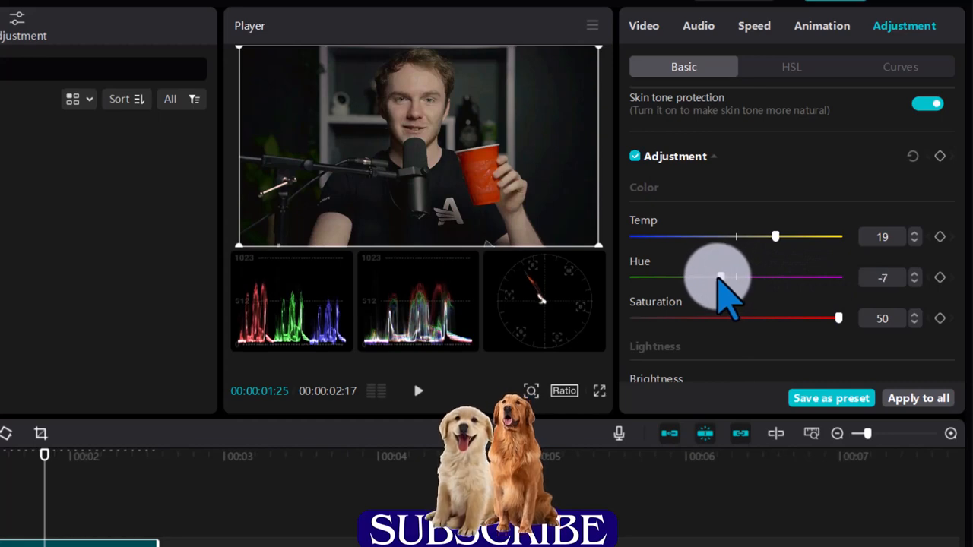
{"action": "left_click_drag", "start_coordinate": [721, 277], "coordinate": [736, 277]}
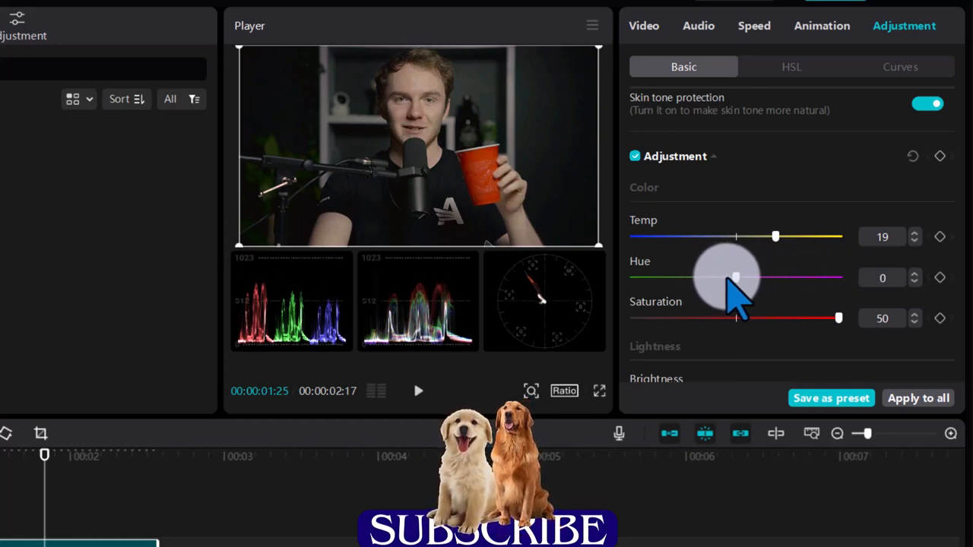
{"action": "left_click_drag", "start_coordinate": [733, 277], "coordinate": [745, 277]}
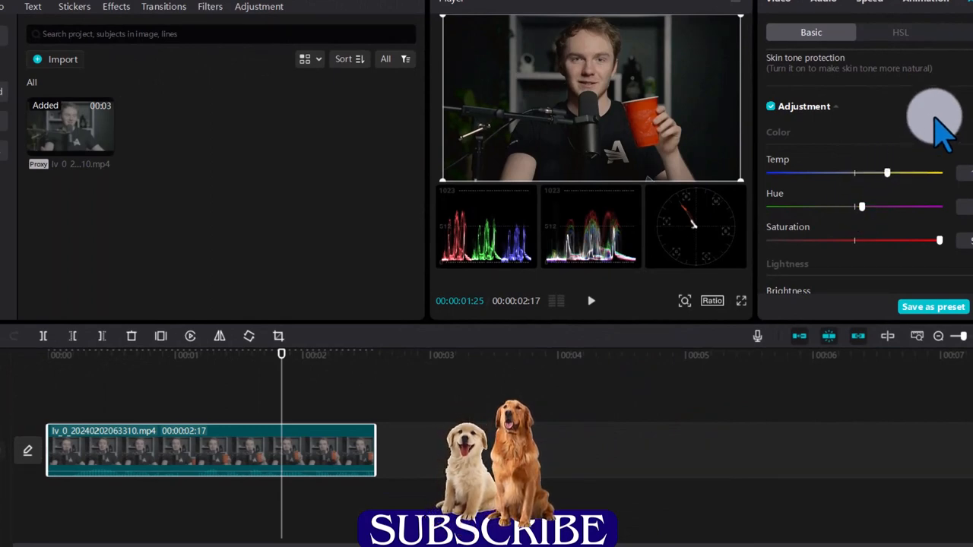
{"action": "mouse_move", "coordinate": [882, 159]}
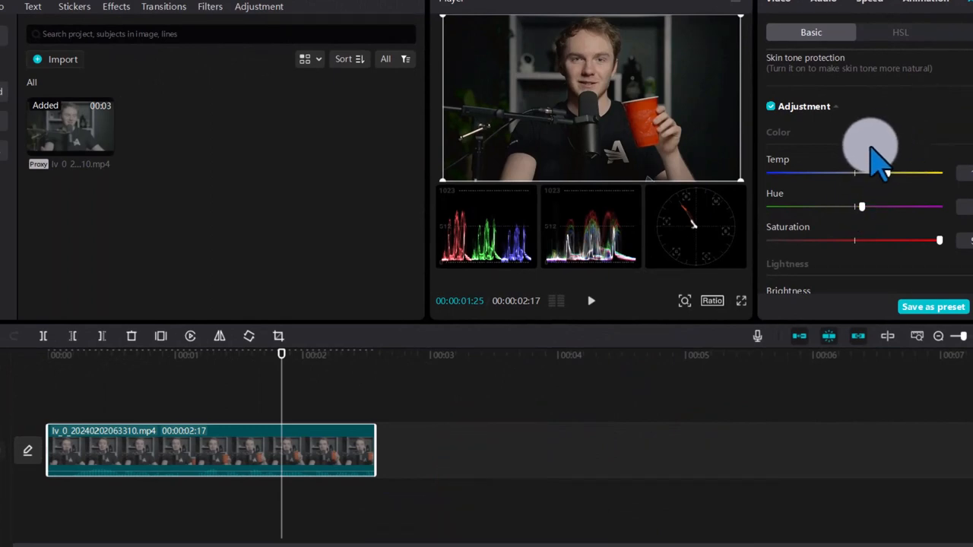
- Set Brightness and Contrast to 7, Highlight to -10 and Shadow to -7 under Lightness
{"action": "scroll", "scroll_direction": "down", "scroll_amount": 3}
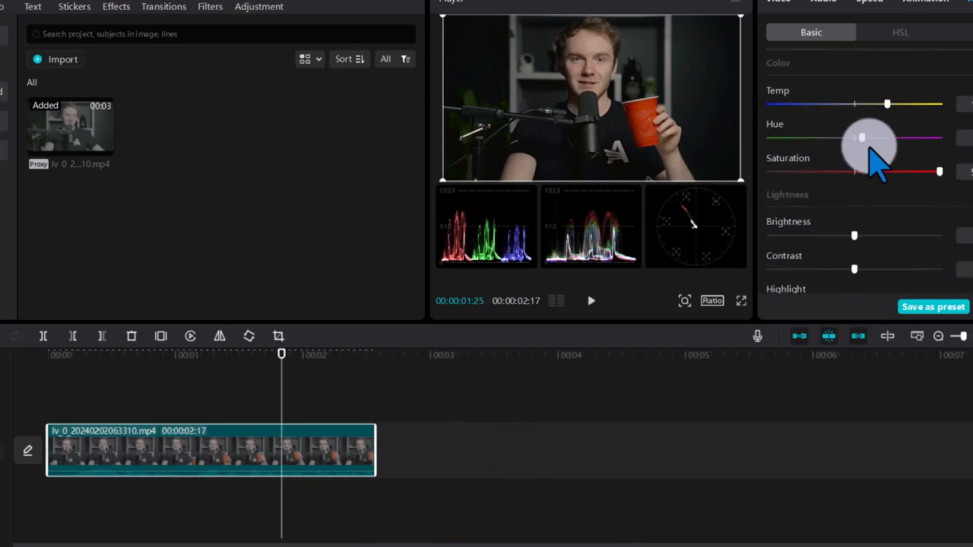
{"action": "scroll", "scroll_direction": "down", "scroll_amount": 3}
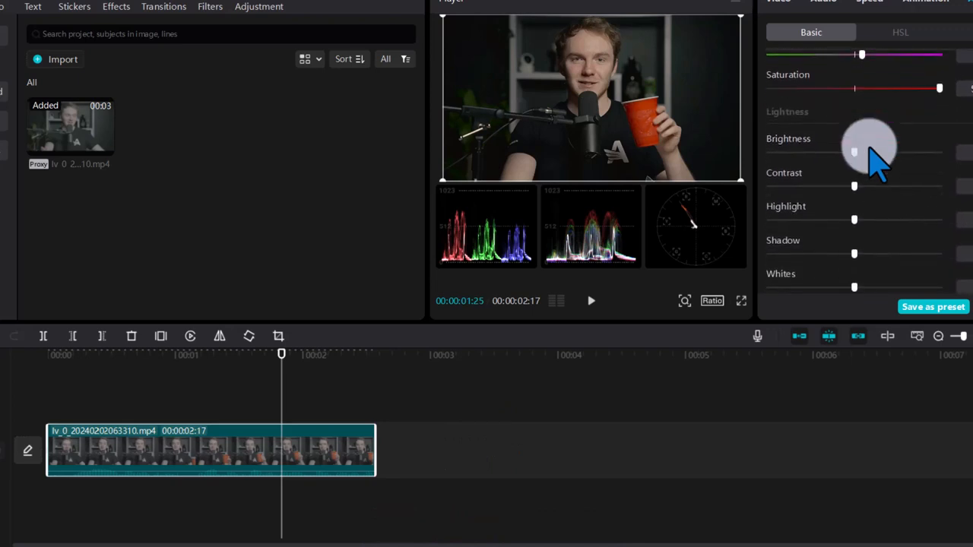
{"action": "left_click_drag", "start_coordinate": [870, 152], "coordinate": [844, 152]}
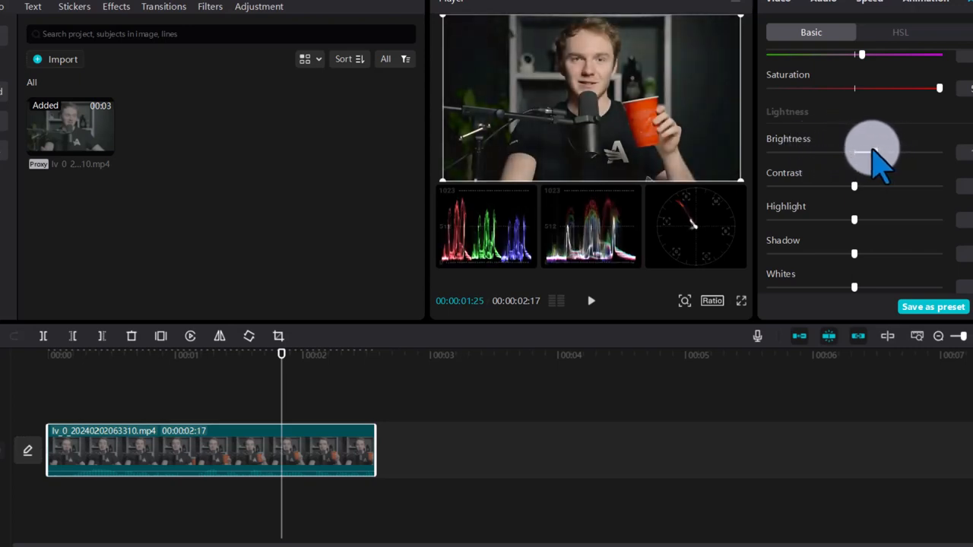
{"action": "left_click_drag", "start_coordinate": [858, 152], "coordinate": [874, 152]}
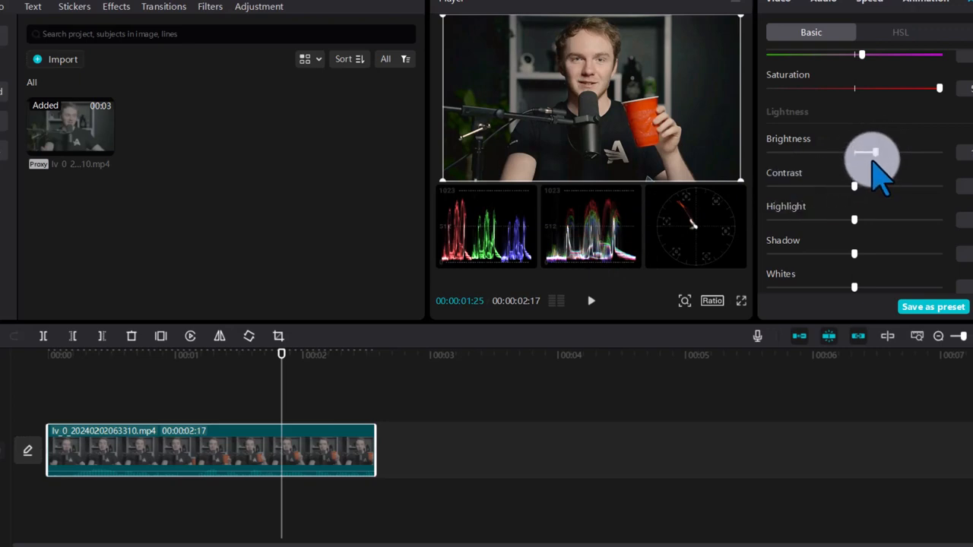
{"action": "left_click_drag", "start_coordinate": [873, 153], "coordinate": [863, 153]}
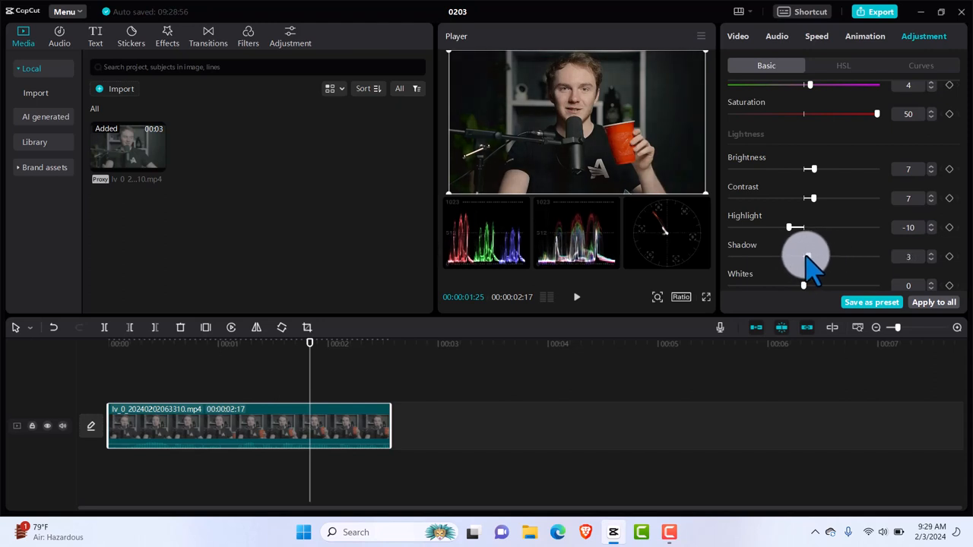
{"action": "left_click_drag", "start_coordinate": [808, 255], "coordinate": [797, 261]}
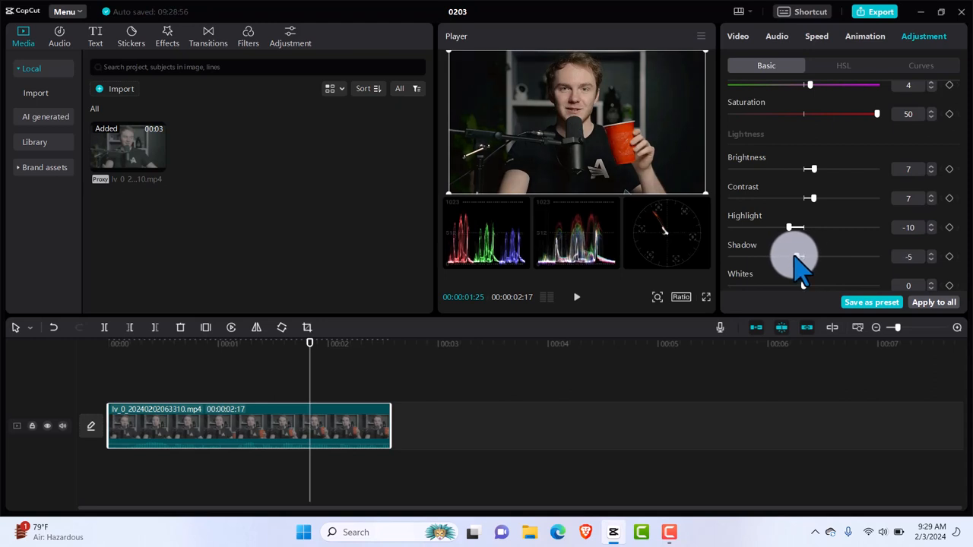
{"action": "left_click_drag", "start_coordinate": [798, 256], "coordinate": [791, 261]}
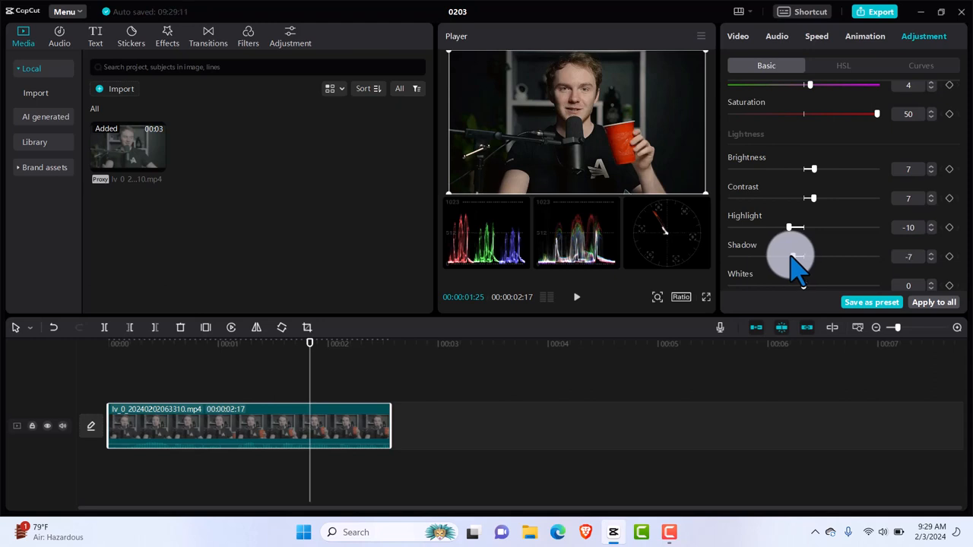
{"action": "mouse_move", "coordinate": [848, 289]}
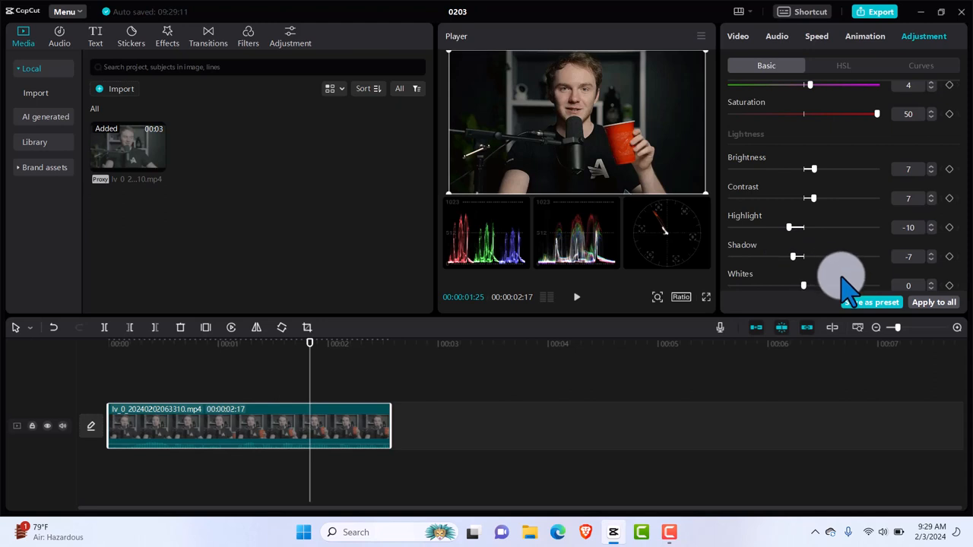
{"action": "scroll", "scroll_direction": "up", "scroll_amount": 3}
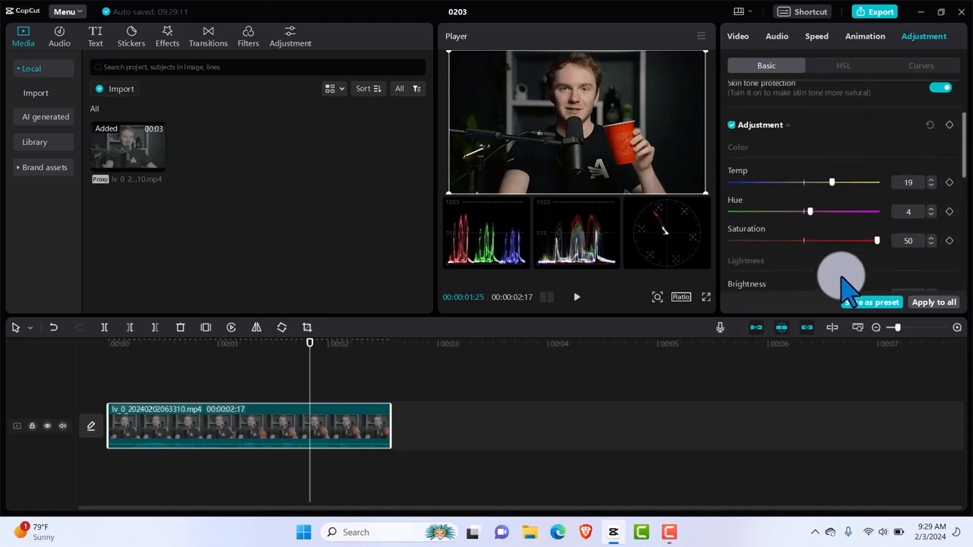
{"action": "left_click", "coordinate": [731, 125]}
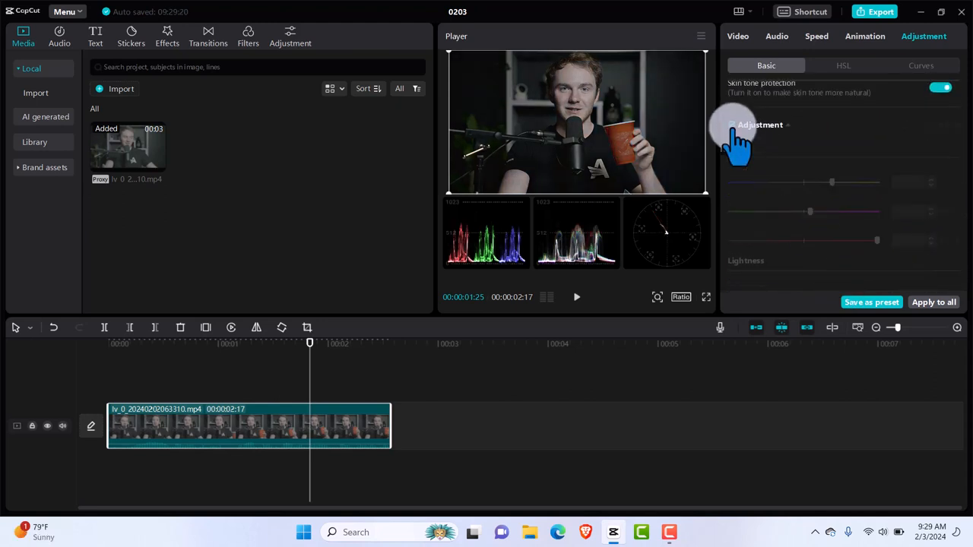
{"action": "left_click", "coordinate": [757, 125]}
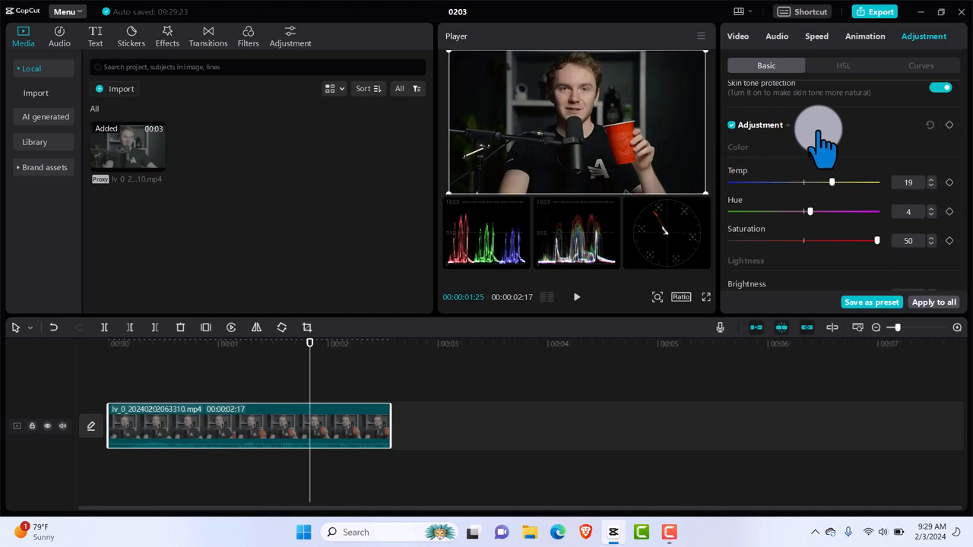
{"action": "scroll", "scroll_direction": "down", "scroll_amount": 3}
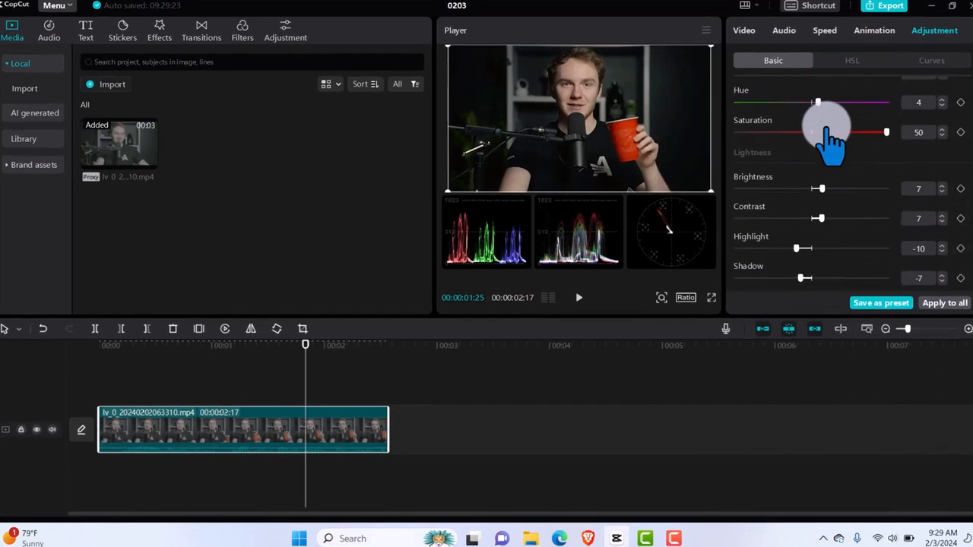
{"action": "scroll", "scroll_direction": "down", "scroll_amount": 3}
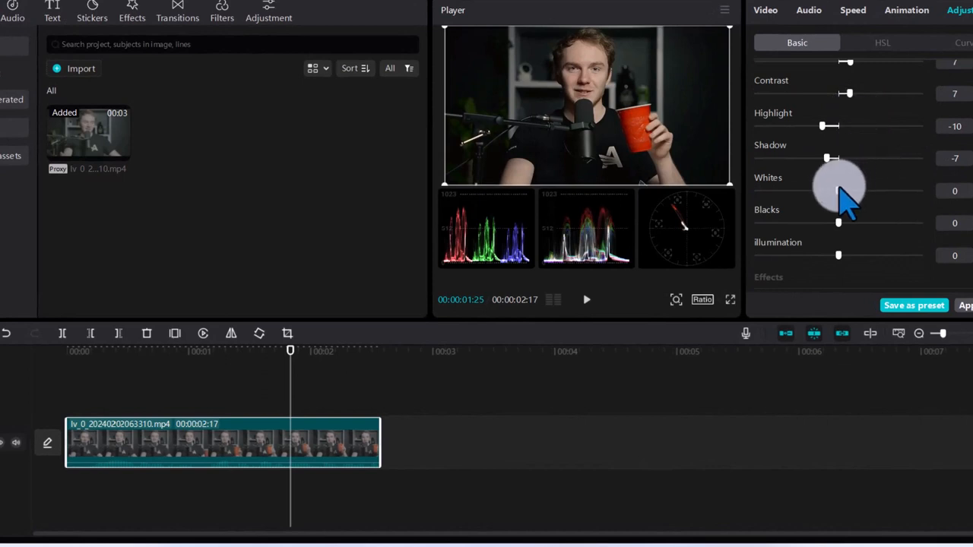
{"action": "mouse_move", "coordinate": [844, 206]}
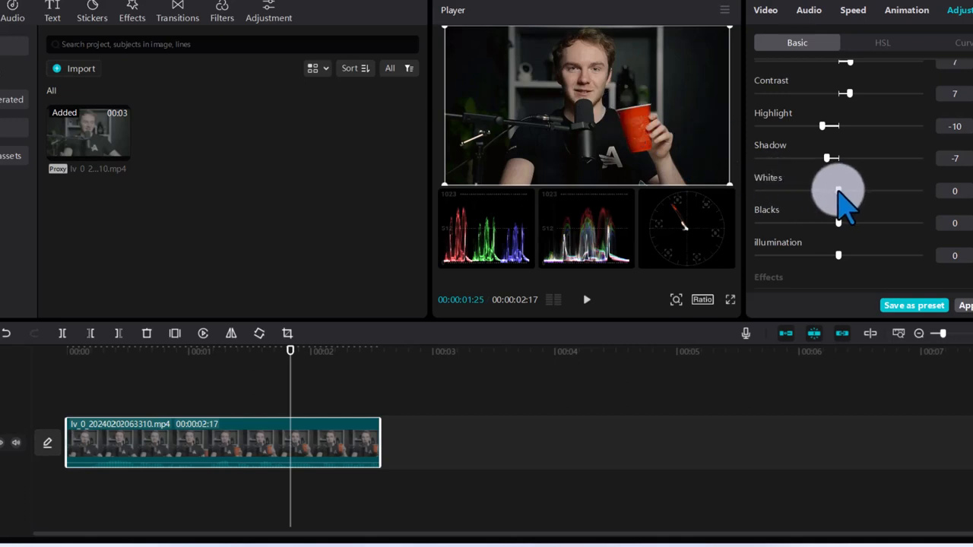
{"action": "left_click_drag", "start_coordinate": [840, 191], "coordinate": [858, 190]}
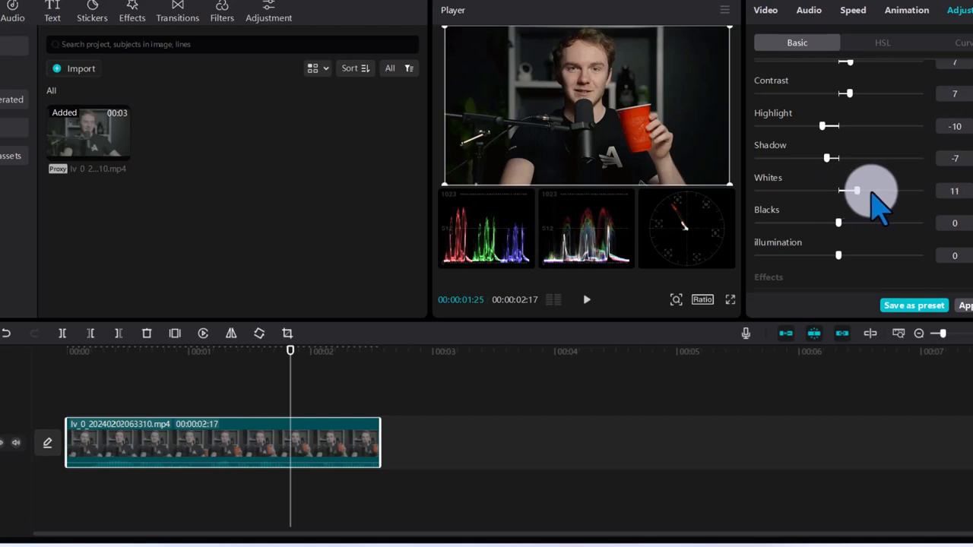
{"action": "left_click_drag", "start_coordinate": [857, 190], "coordinate": [859, 190]}
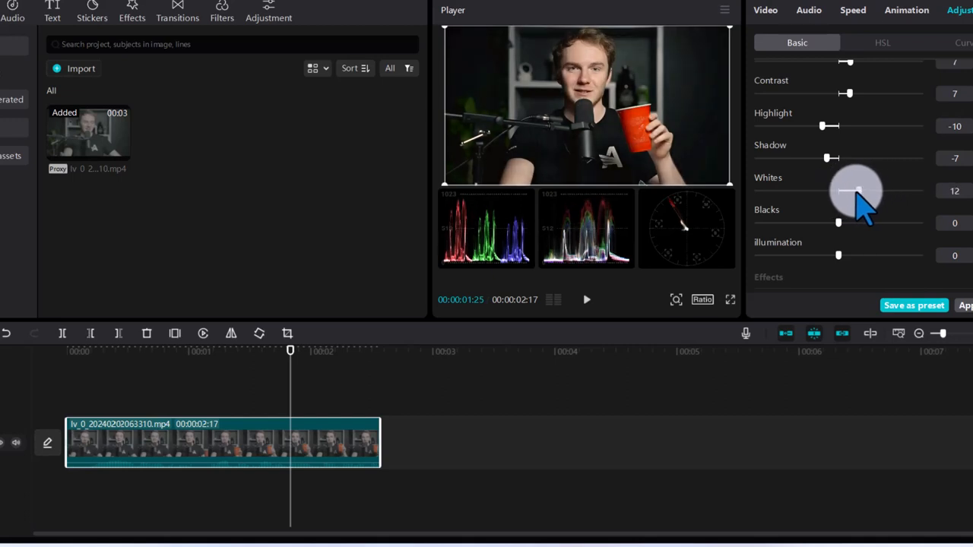
{"action": "left_click_drag", "start_coordinate": [854, 190], "coordinate": [864, 190]}
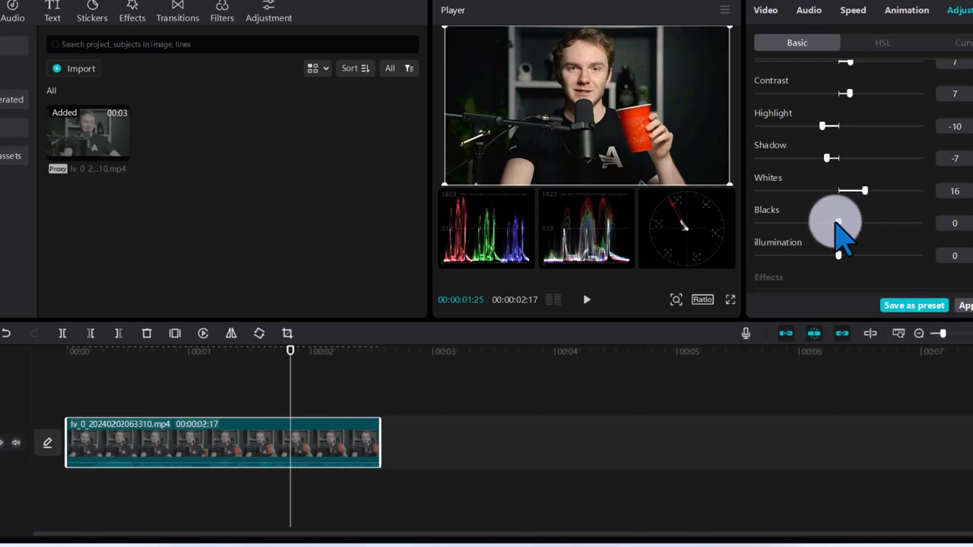
{"action": "left_click_drag", "start_coordinate": [837, 222], "coordinate": [836, 222]}
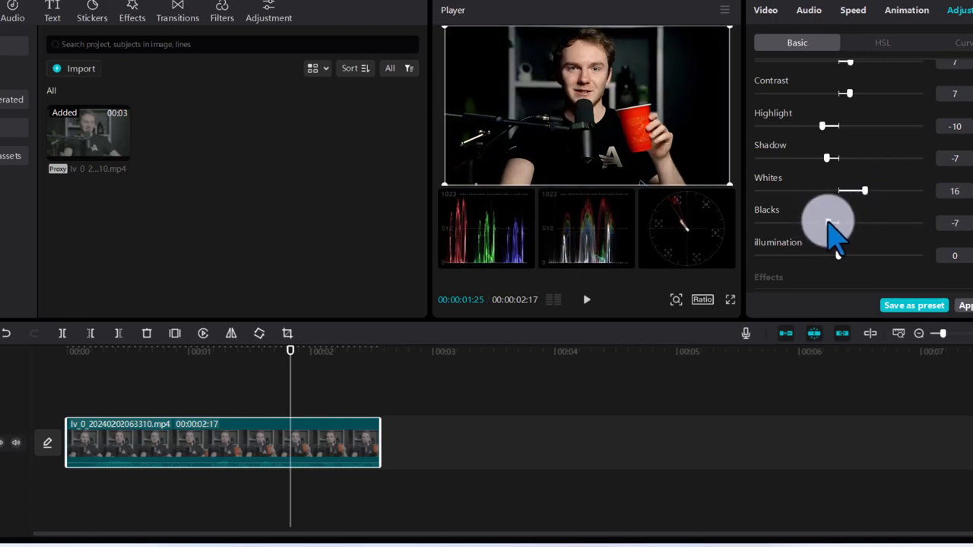
{"action": "left_click_drag", "start_coordinate": [833, 222], "coordinate": [839, 222]}
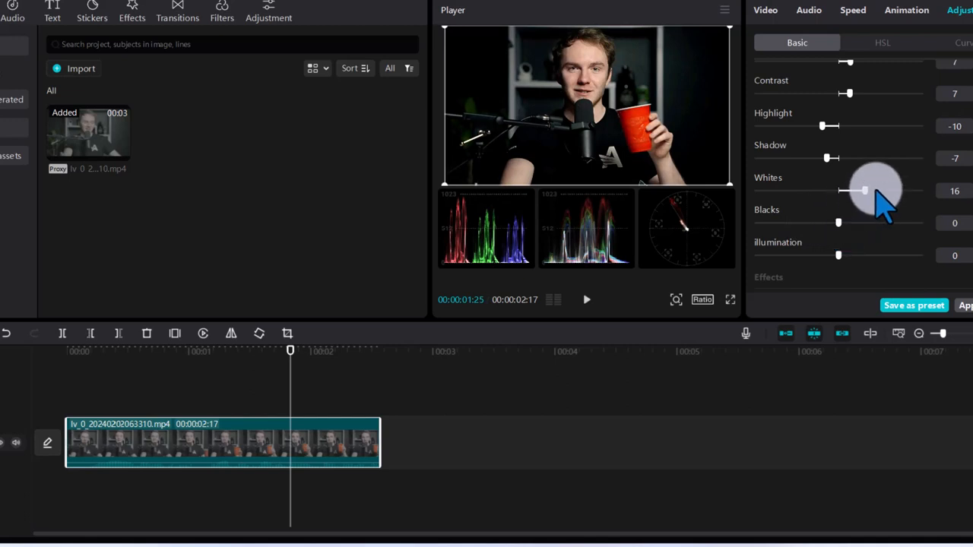
{"action": "left_click_drag", "start_coordinate": [863, 192], "coordinate": [851, 191]}
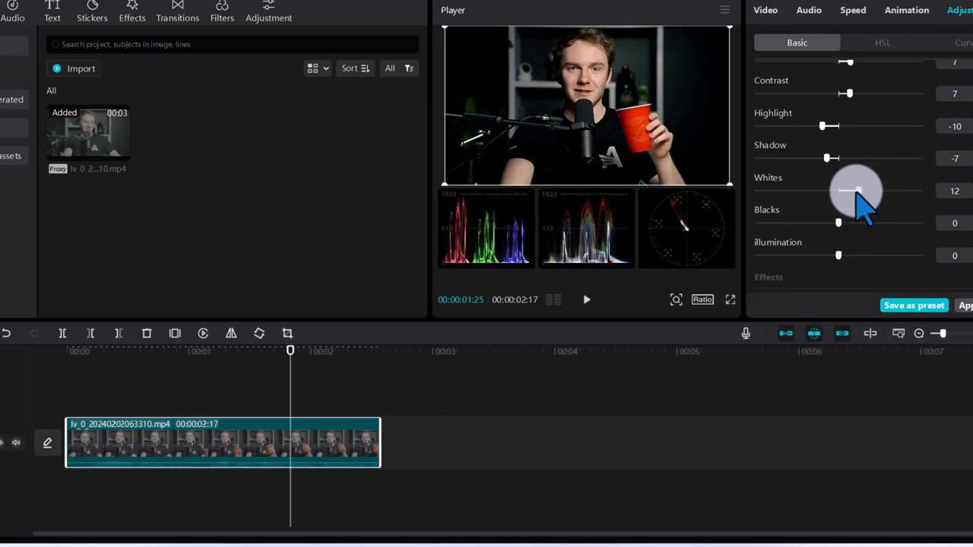
{"action": "left_click_drag", "start_coordinate": [857, 190], "coordinate": [839, 192]}
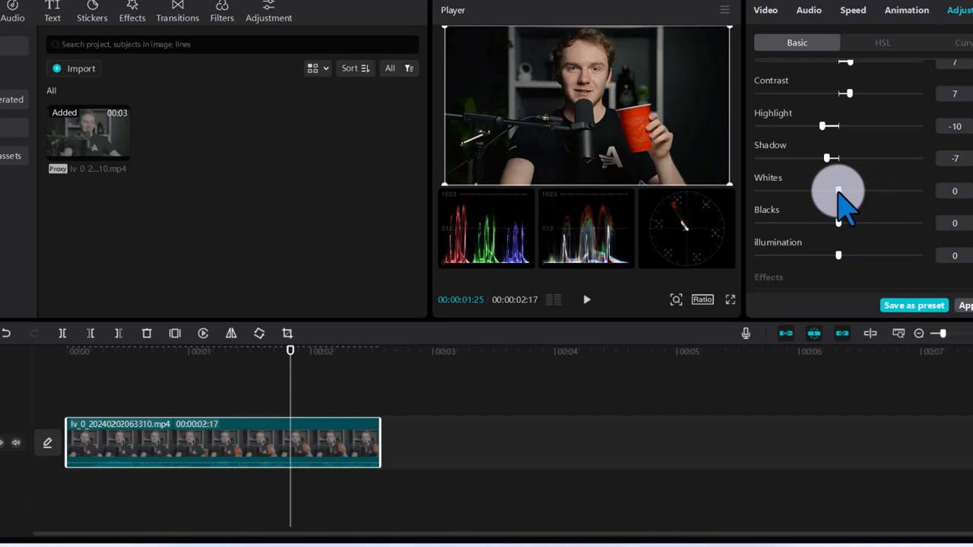
{"action": "left_click_drag", "start_coordinate": [839, 192], "coordinate": [850, 192]}
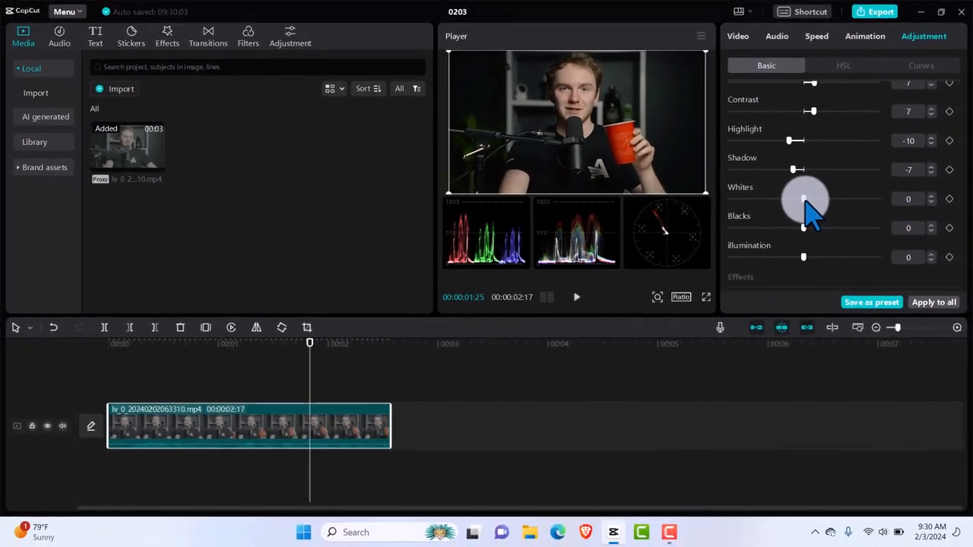
{"action": "mouse_move", "coordinate": [854, 198]}
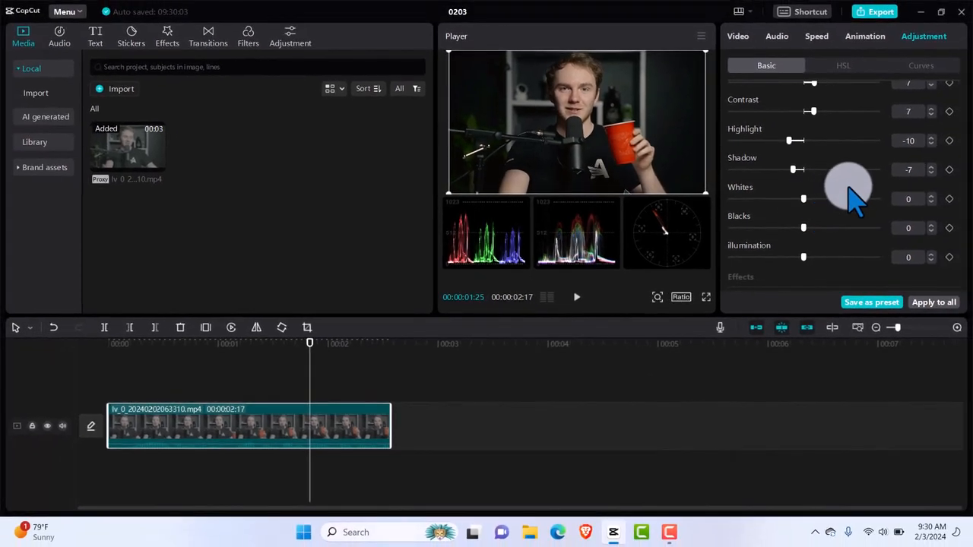
- Under Effects, give the clip Sharpen 1 and settle Clarity at a subtle 6
{"action": "scroll", "scroll_direction": "down", "scroll_amount": 3}
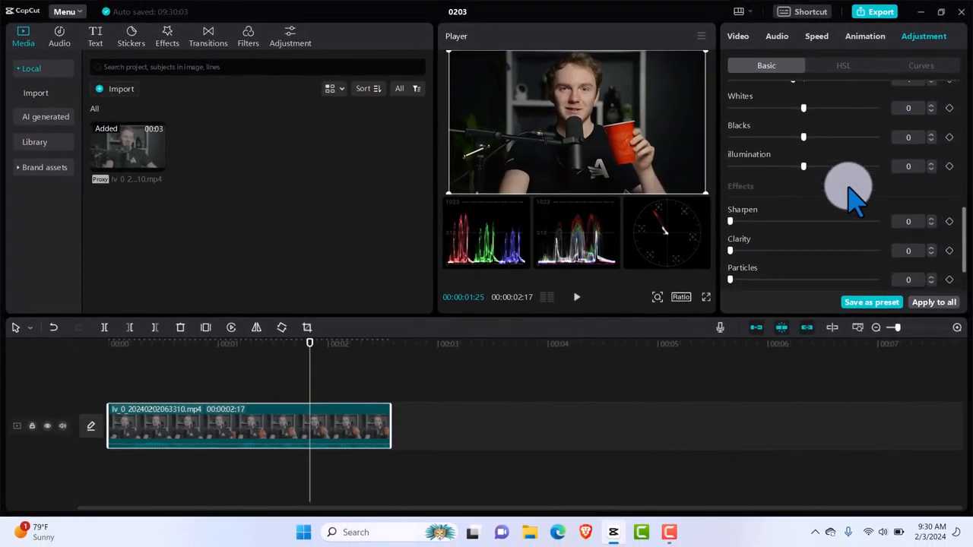
{"action": "scroll", "scroll_direction": "down", "scroll_amount": 3}
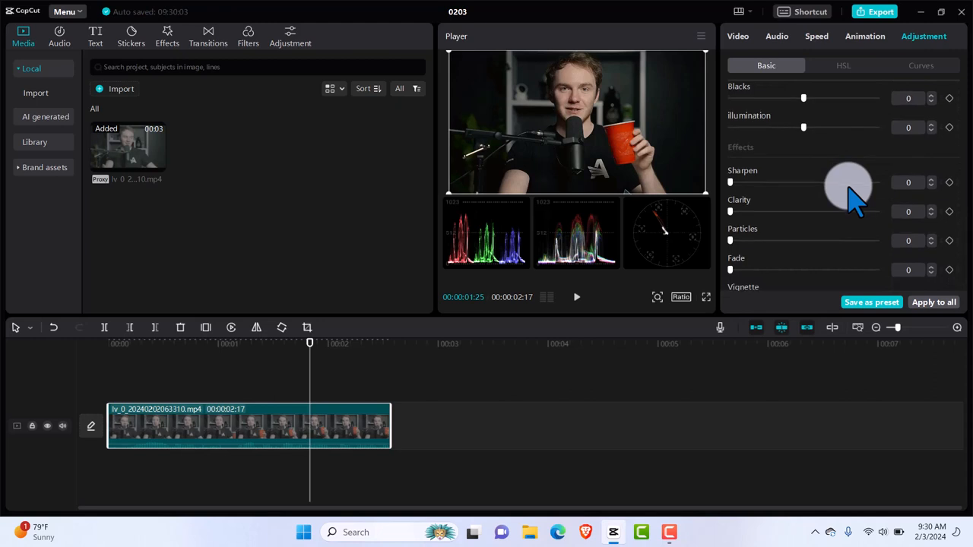
{"action": "mouse_move", "coordinate": [742, 221]}
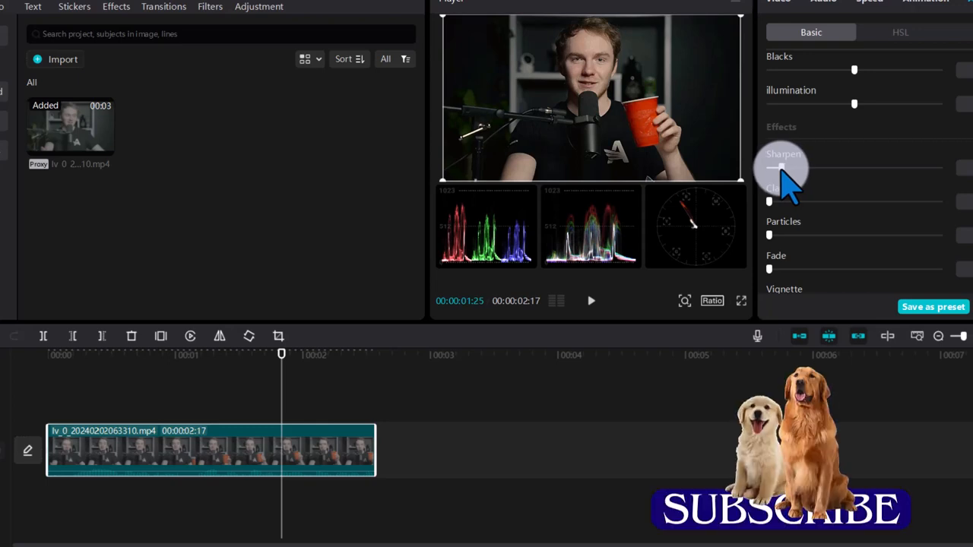
{"action": "mouse_move", "coordinate": [900, 175]}
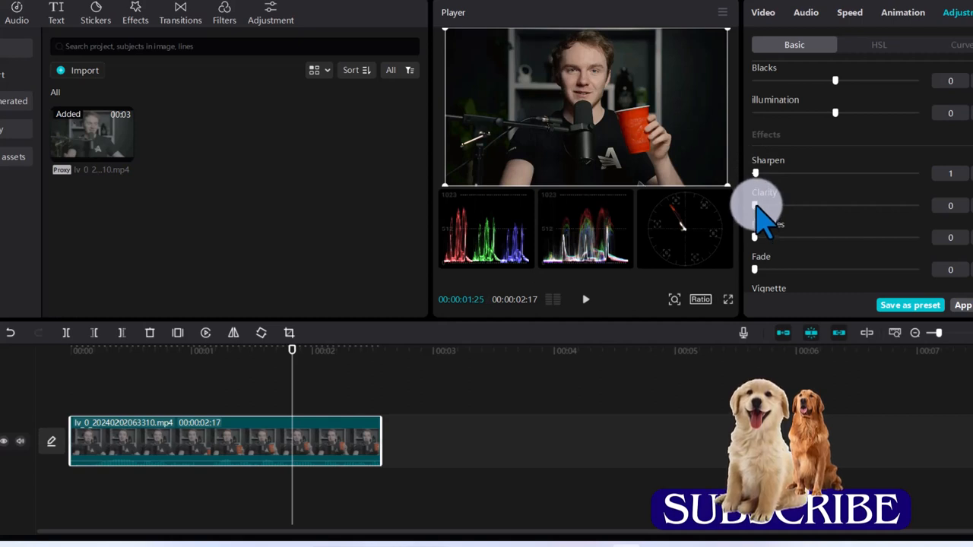
{"action": "left_click_drag", "start_coordinate": [757, 206], "coordinate": [844, 205]}
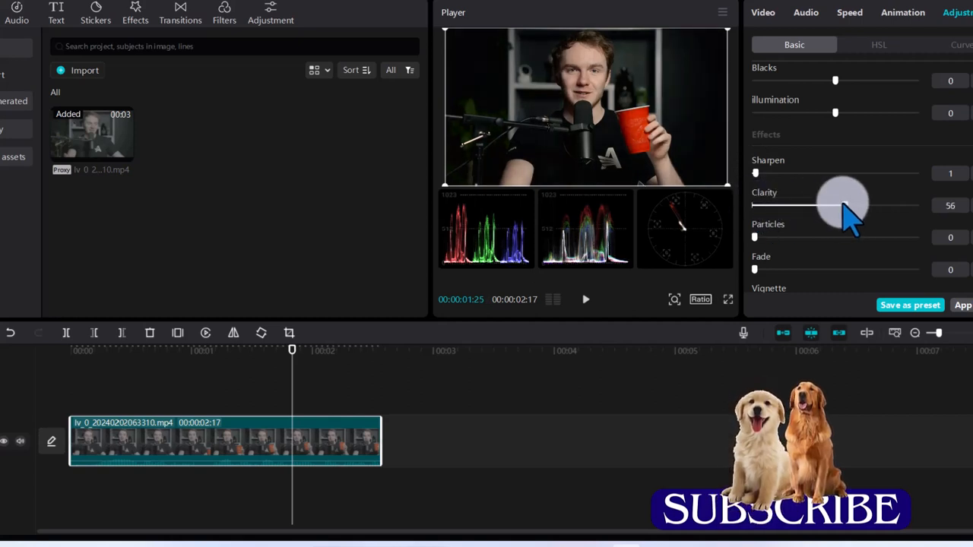
{"action": "left_click_drag", "start_coordinate": [844, 205], "coordinate": [839, 206]}
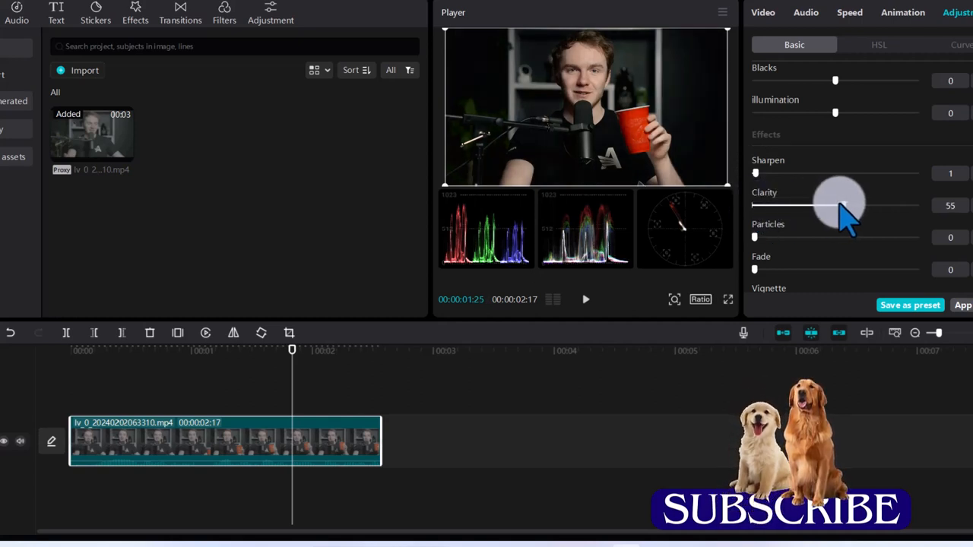
{"action": "left_click_drag", "start_coordinate": [839, 205], "coordinate": [802, 205]}
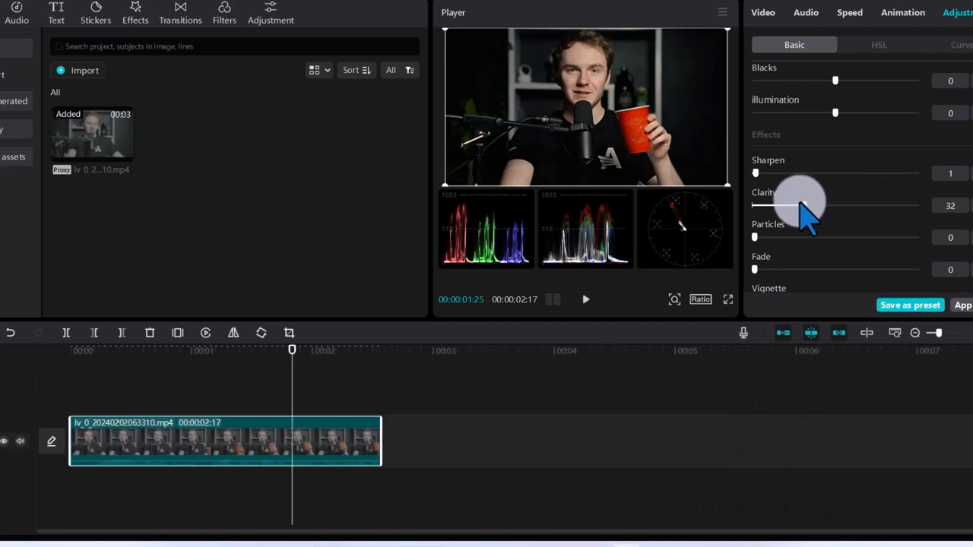
{"action": "left_click_drag", "start_coordinate": [809, 205], "coordinate": [761, 205]}
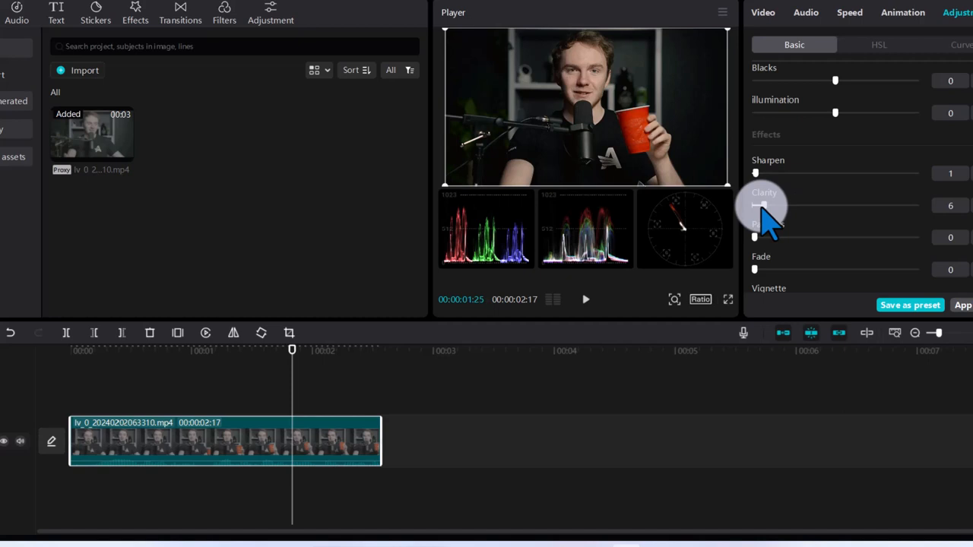
{"action": "mouse_move", "coordinate": [783, 250]}
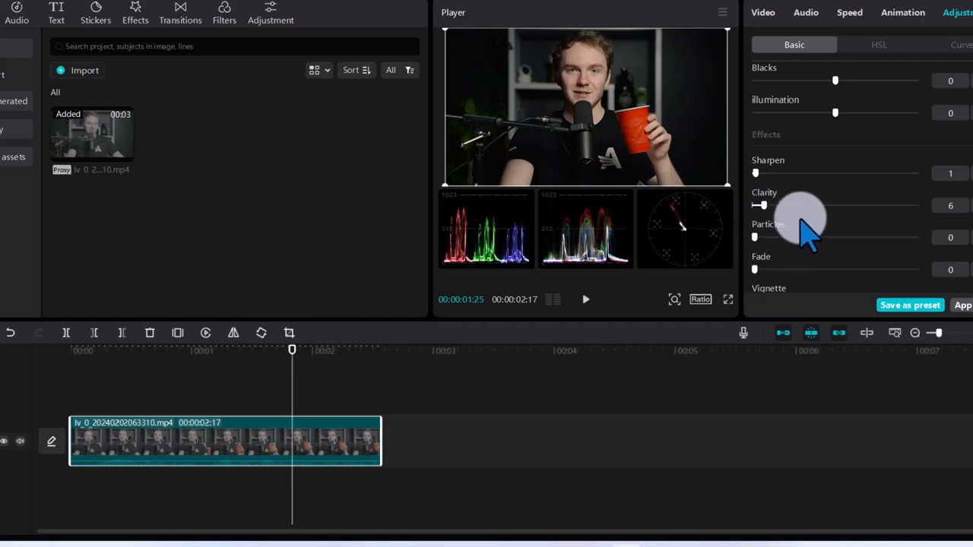
{"action": "scroll", "scroll_direction": "down", "scroll_amount": 3}
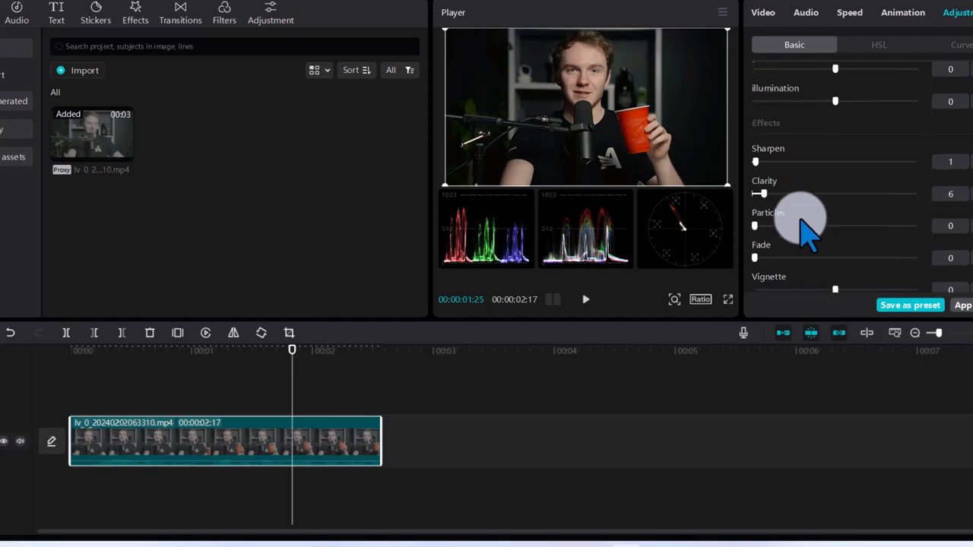
{"action": "scroll", "scroll_direction": "up", "scroll_amount": 3}
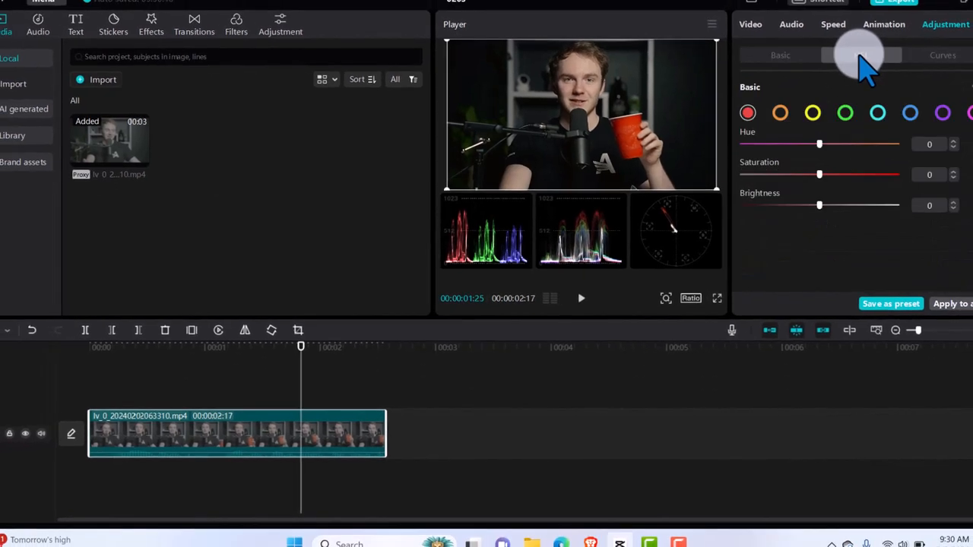
- In HSL, raise the red range's saturation to 57, leaving hue and brightness at 0
{"action": "left_click", "coordinate": [861, 55]}
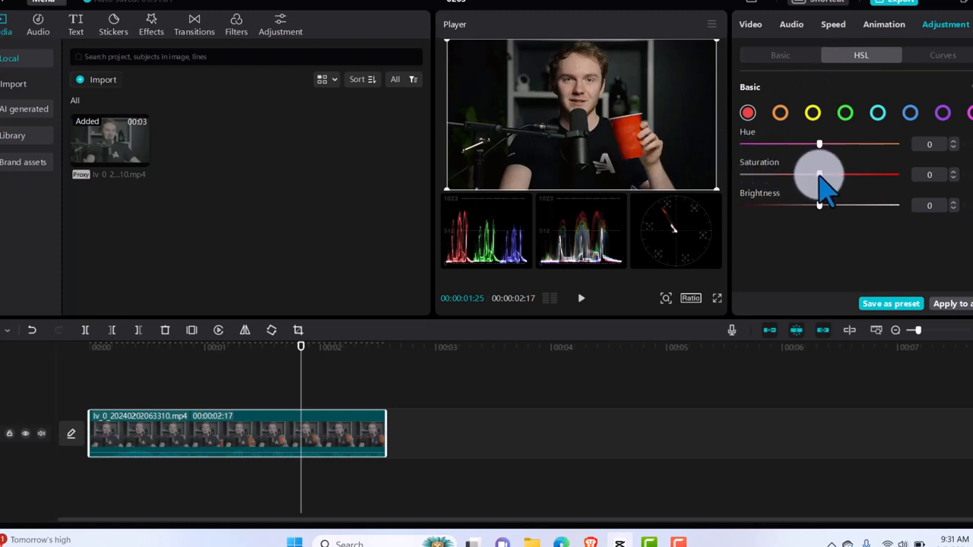
{"action": "left_click_drag", "start_coordinate": [818, 174], "coordinate": [889, 175]}
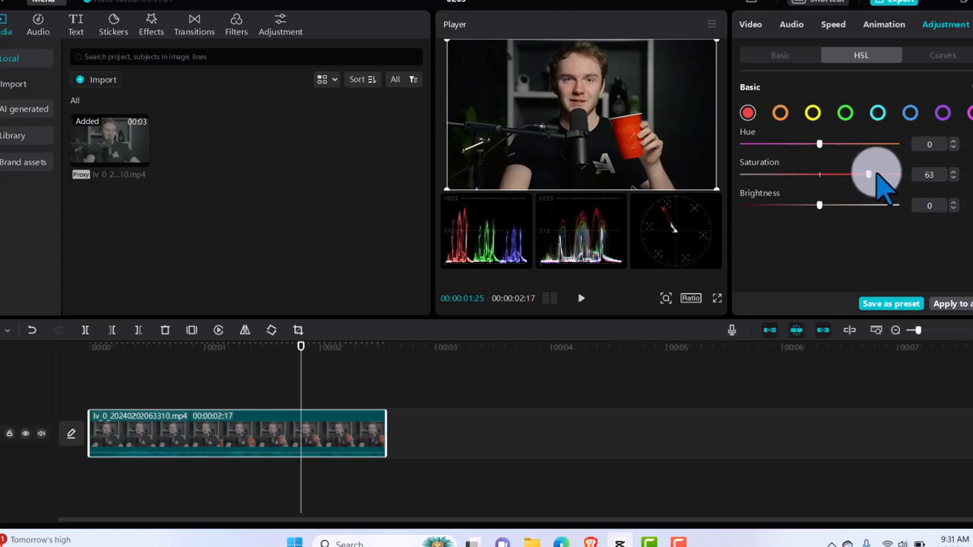
{"action": "left_click_drag", "start_coordinate": [867, 175], "coordinate": [889, 175]}
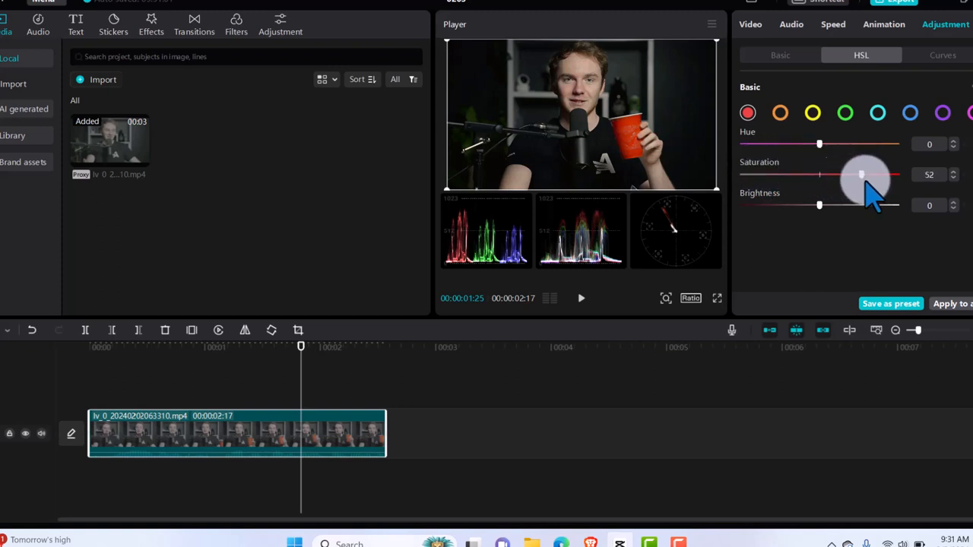
{"action": "left_click_drag", "start_coordinate": [861, 175], "coordinate": [863, 174]}
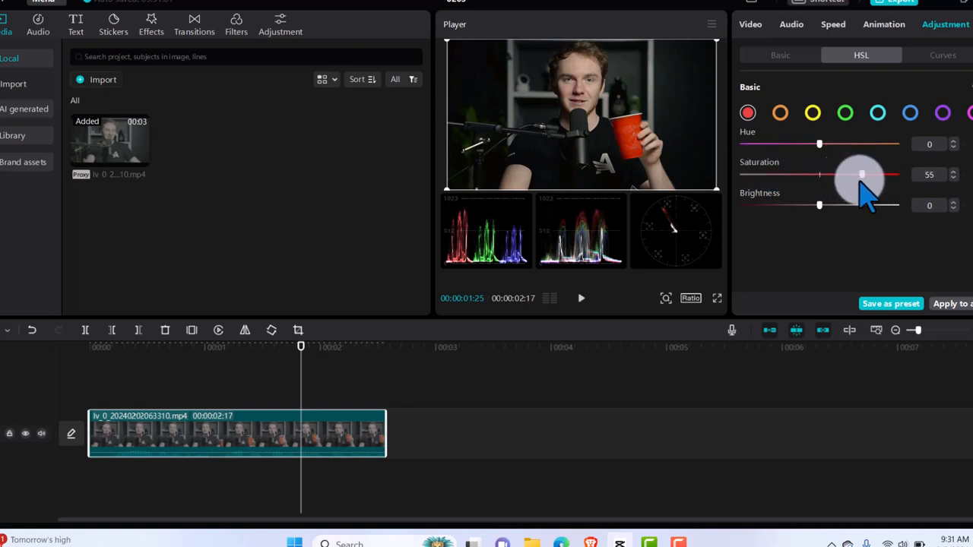
{"action": "left_click_drag", "start_coordinate": [858, 175], "coordinate": [863, 175]}
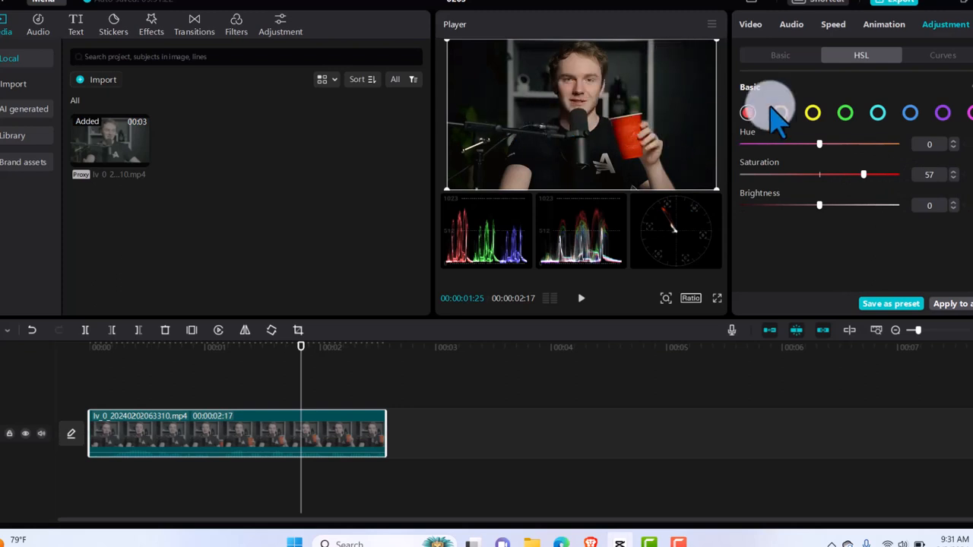
- Switch HSL to the green range and raise its saturation to 72
{"action": "left_click", "coordinate": [845, 113]}
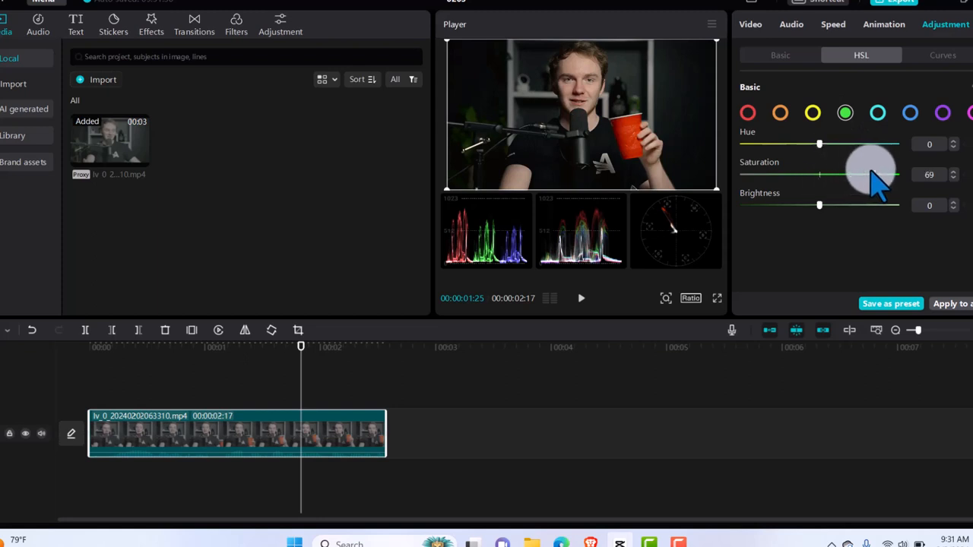
{"action": "left_click_drag", "start_coordinate": [873, 175], "coordinate": [819, 175]}
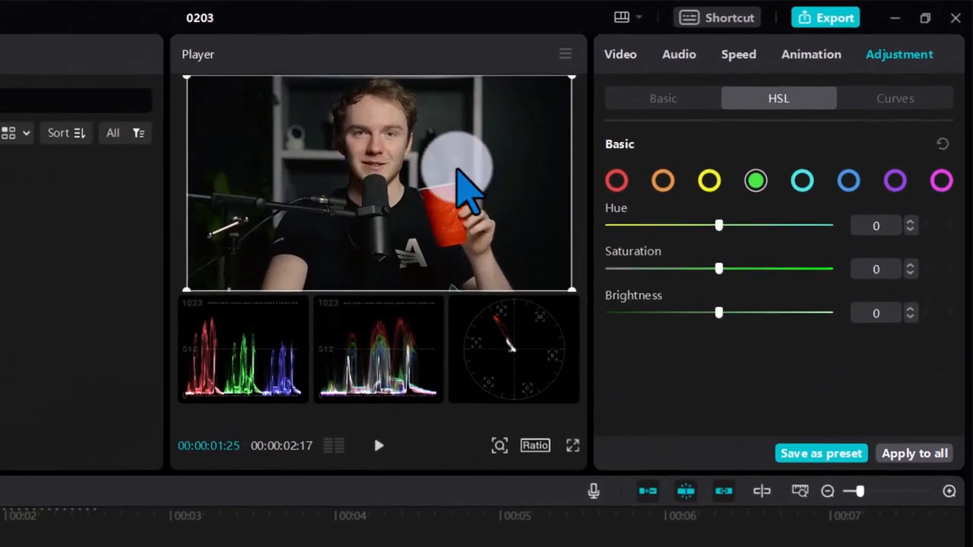
{"action": "mouse_move", "coordinate": [718, 268]}
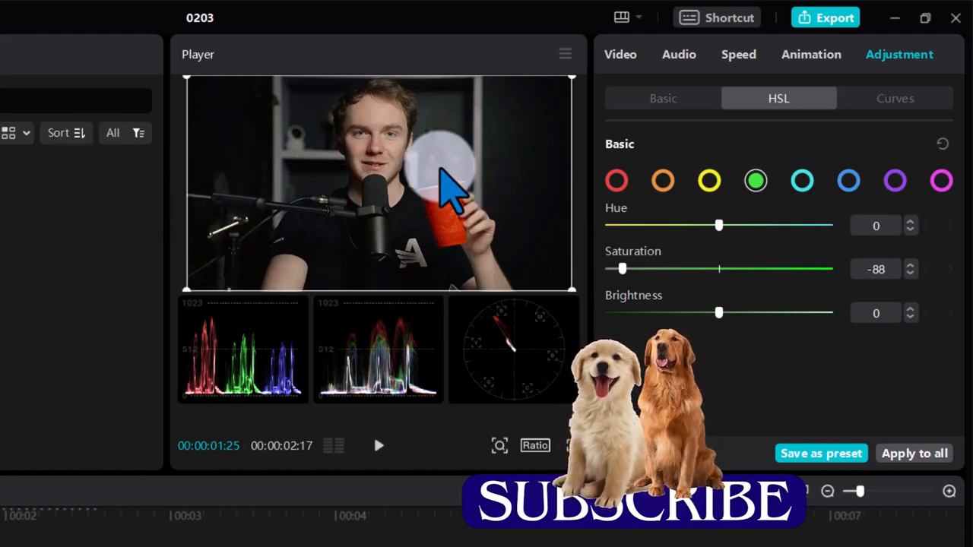
{"action": "left_click_drag", "start_coordinate": [621, 269], "coordinate": [718, 269]}
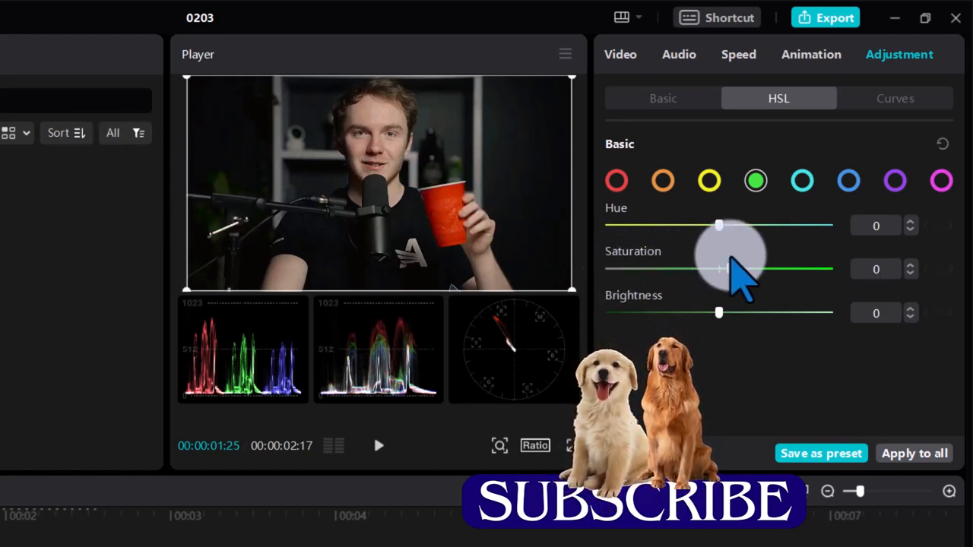
{"action": "left_click_drag", "start_coordinate": [718, 267], "coordinate": [787, 268]}
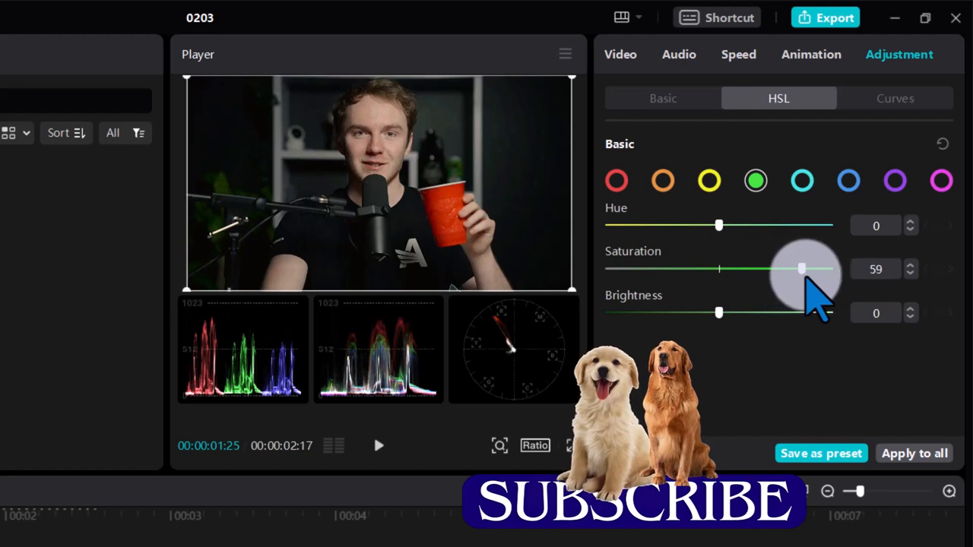
{"action": "left_click_drag", "start_coordinate": [787, 268], "coordinate": [799, 267]}
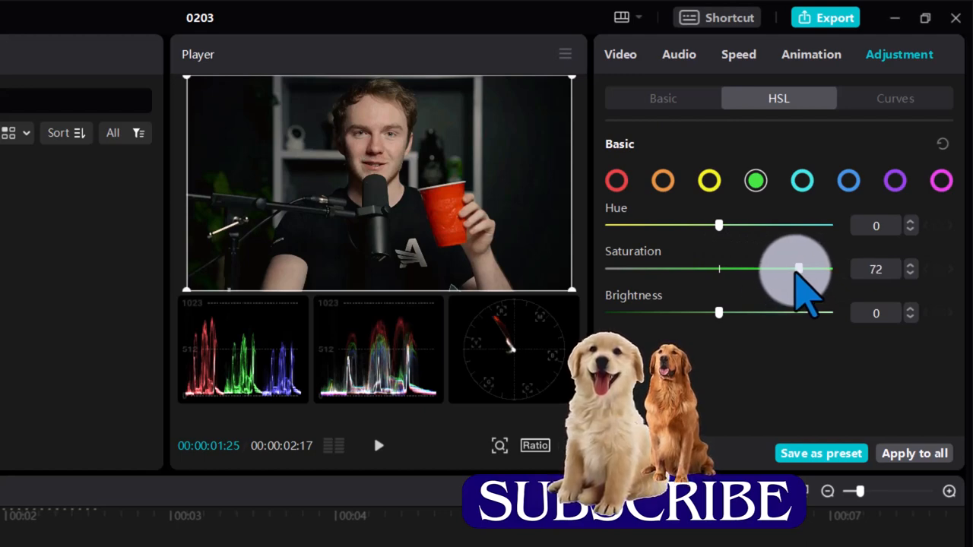